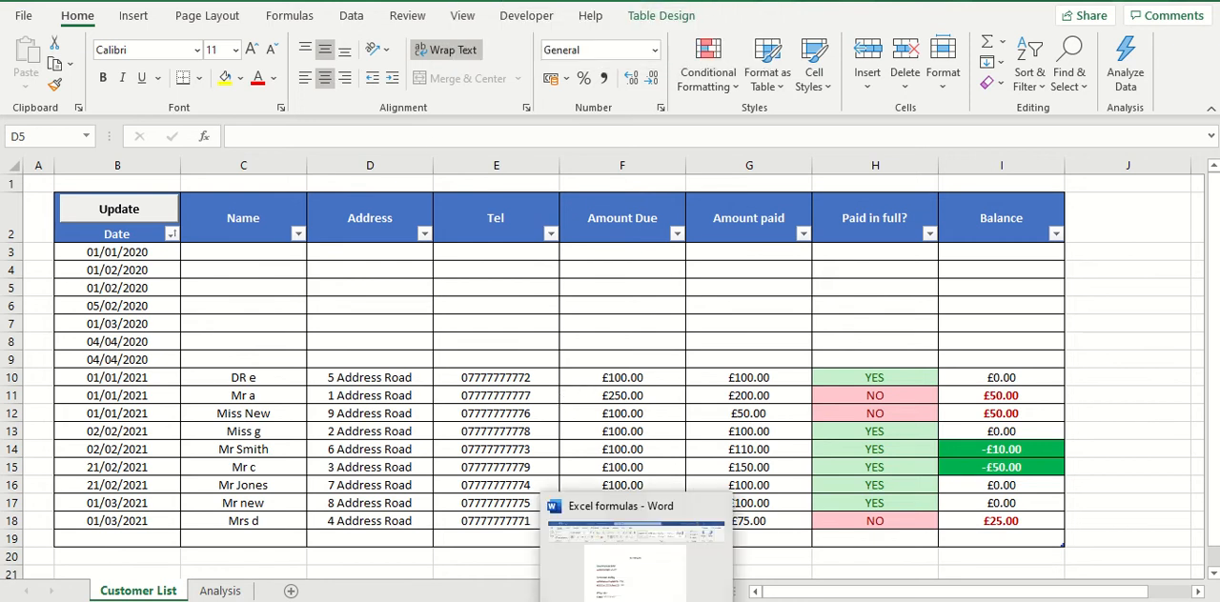
Bring up the Excel formulas notes in Word and select the ActiveWorkbook.RefreshAll line under Refresh All.
click(633, 507)
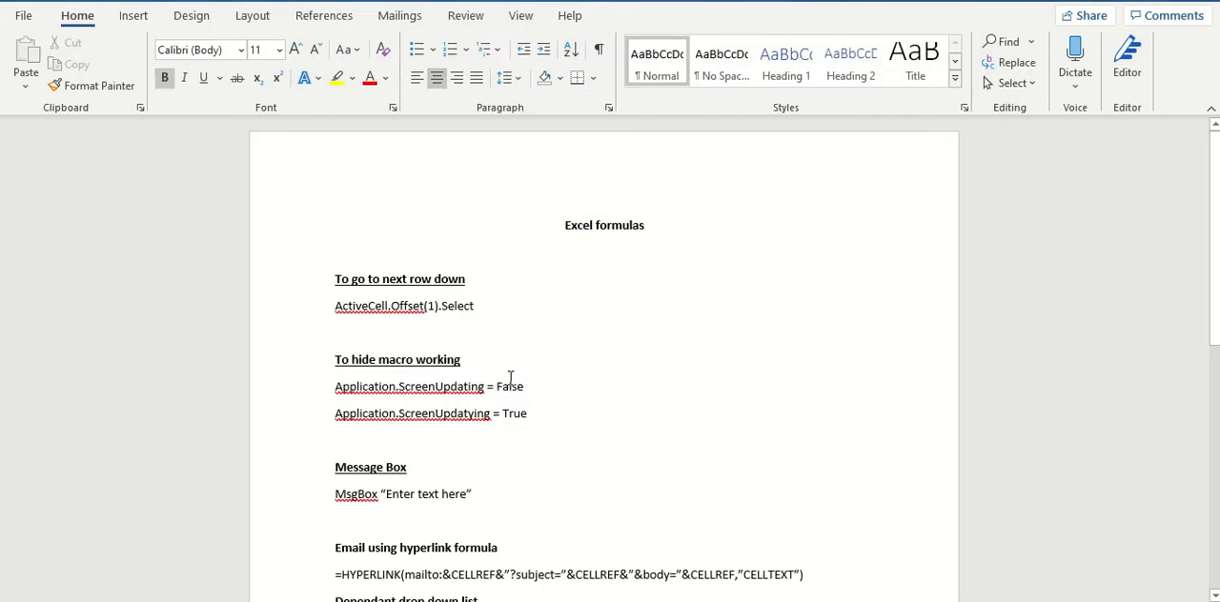
scroll(down, 3)
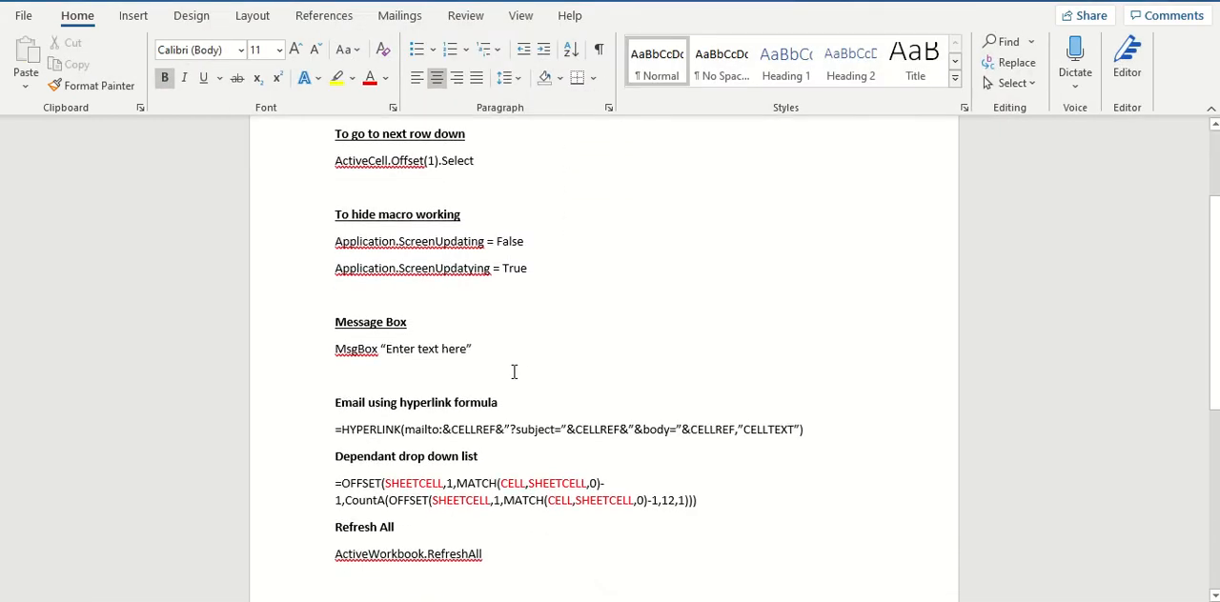
scroll(down, 3)
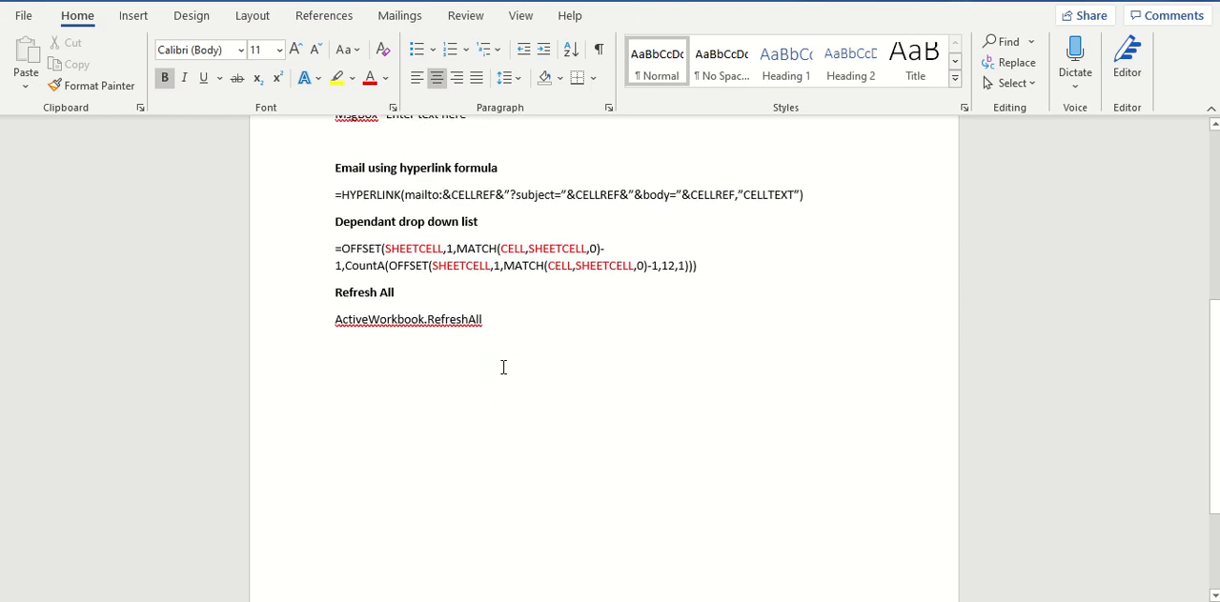
scroll(down, 3)
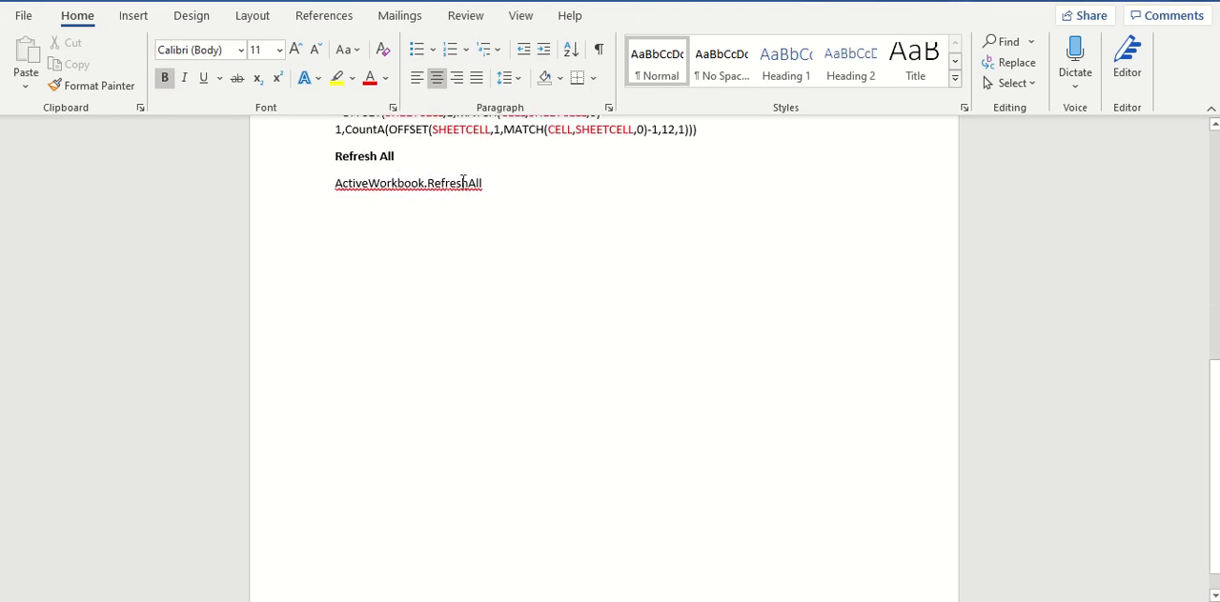
double_click(408, 183)
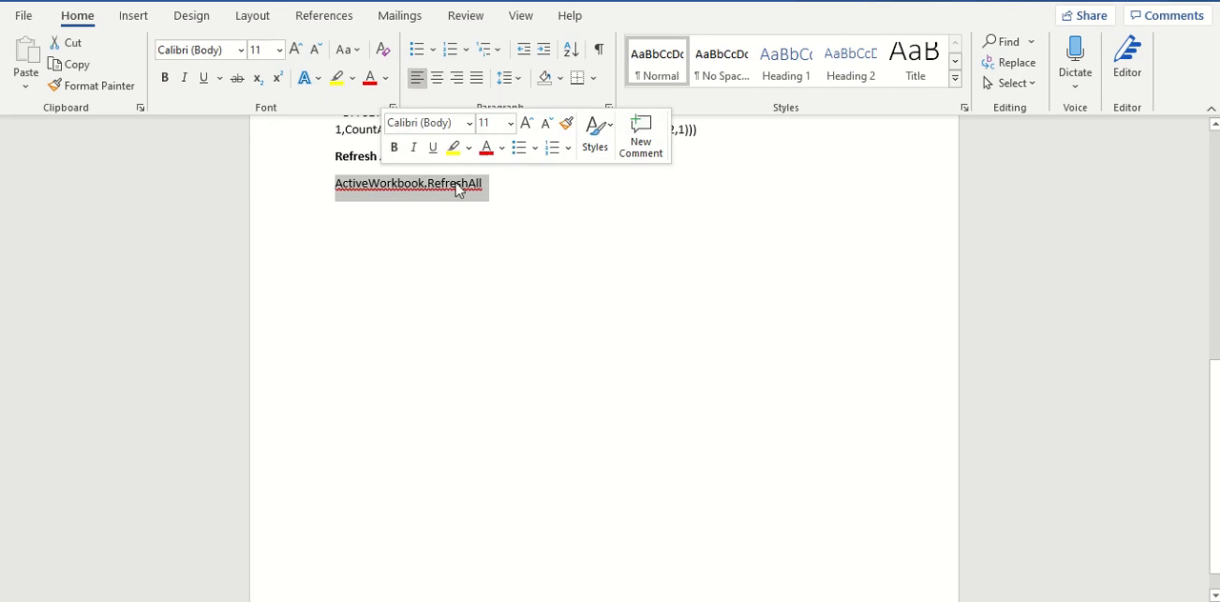
mouse_move(491, 187)
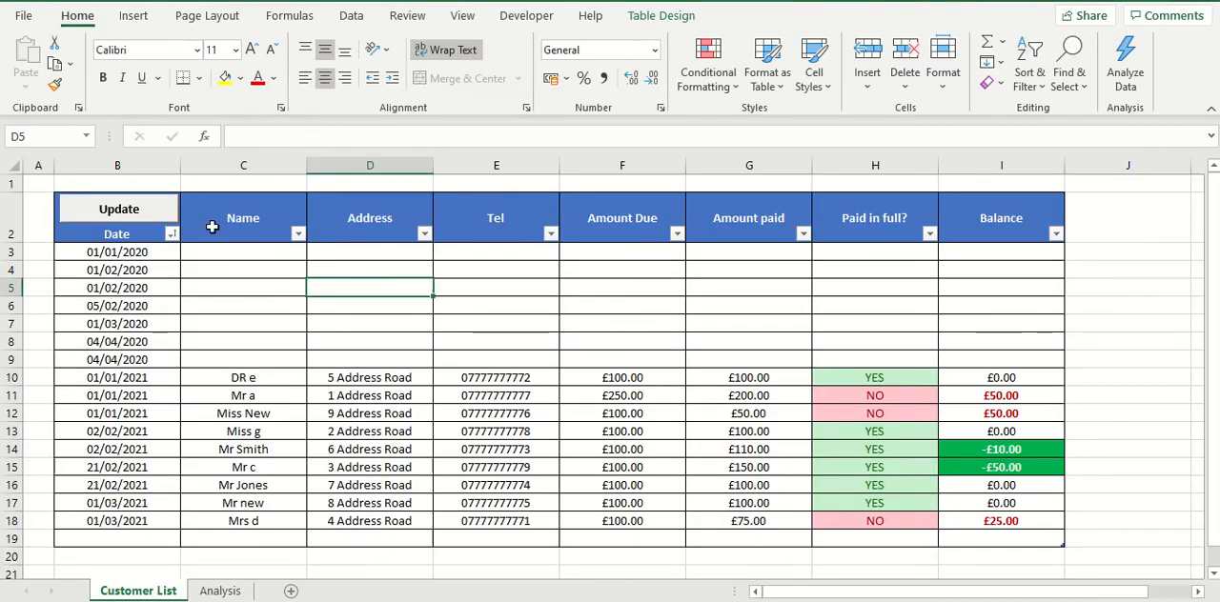
mouse_move(509, 339)
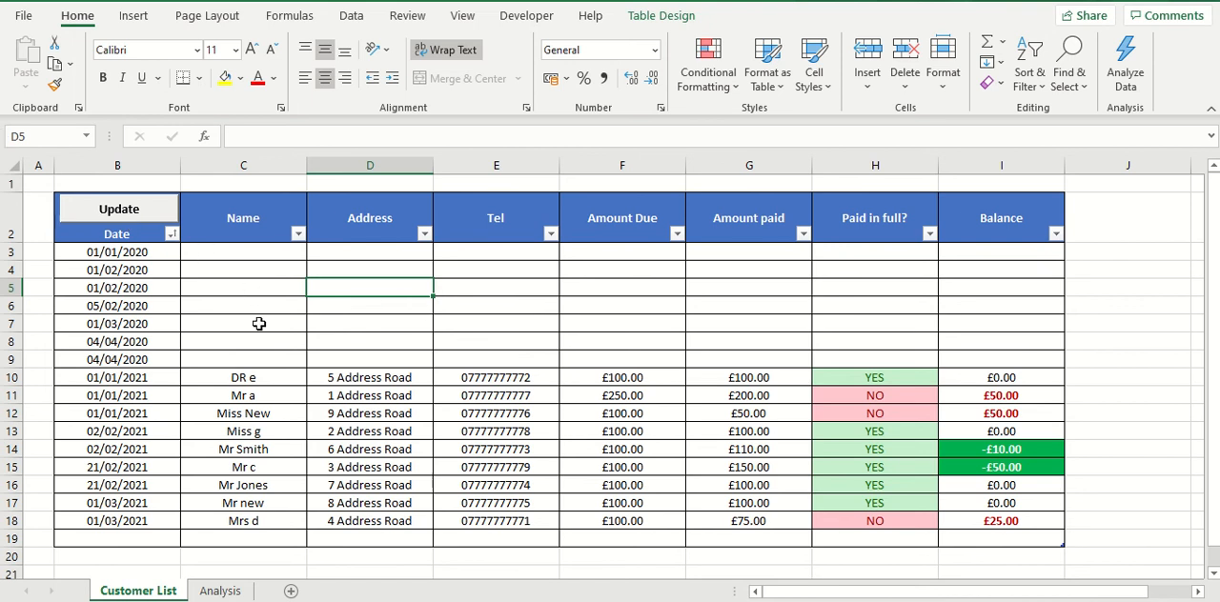
mouse_move(95, 211)
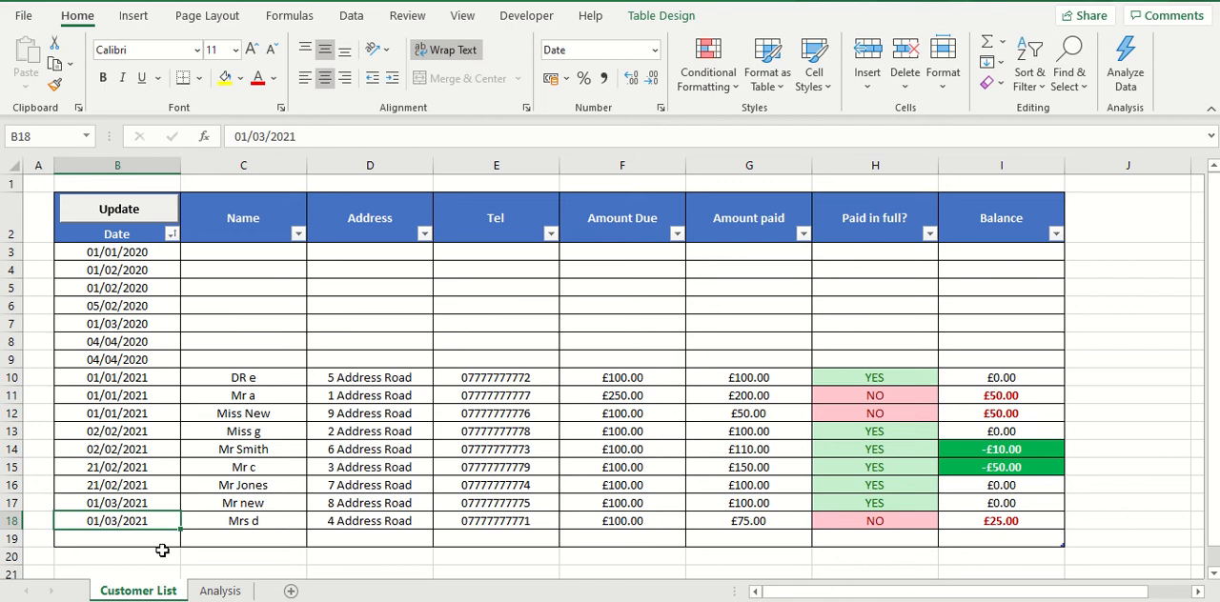
mouse_move(99, 290)
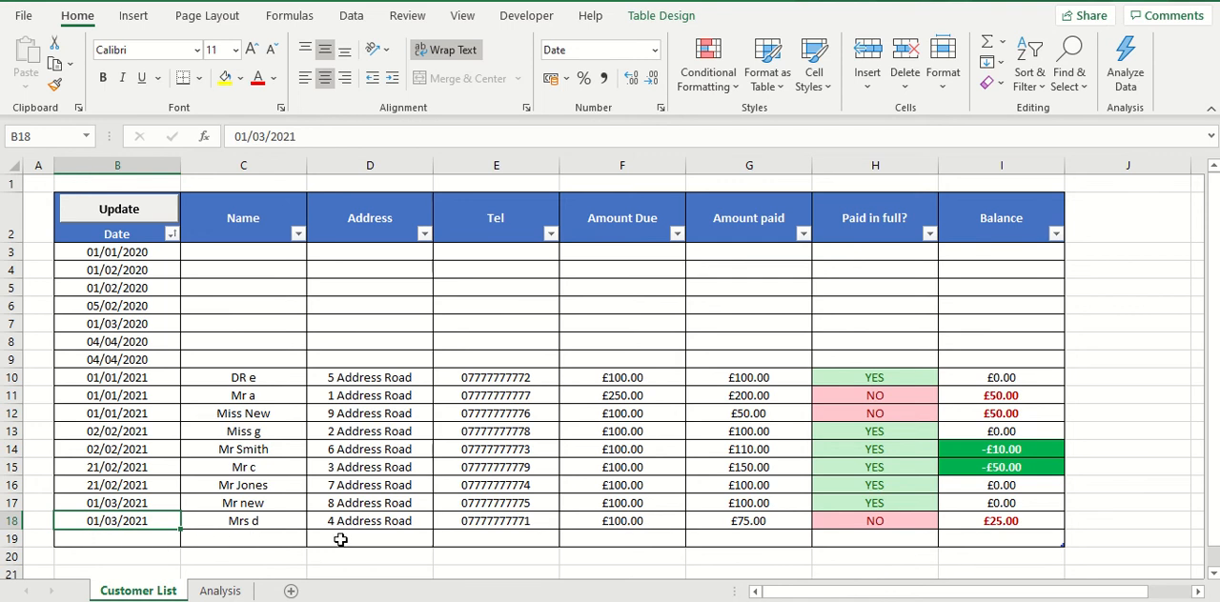
mouse_move(172, 450)
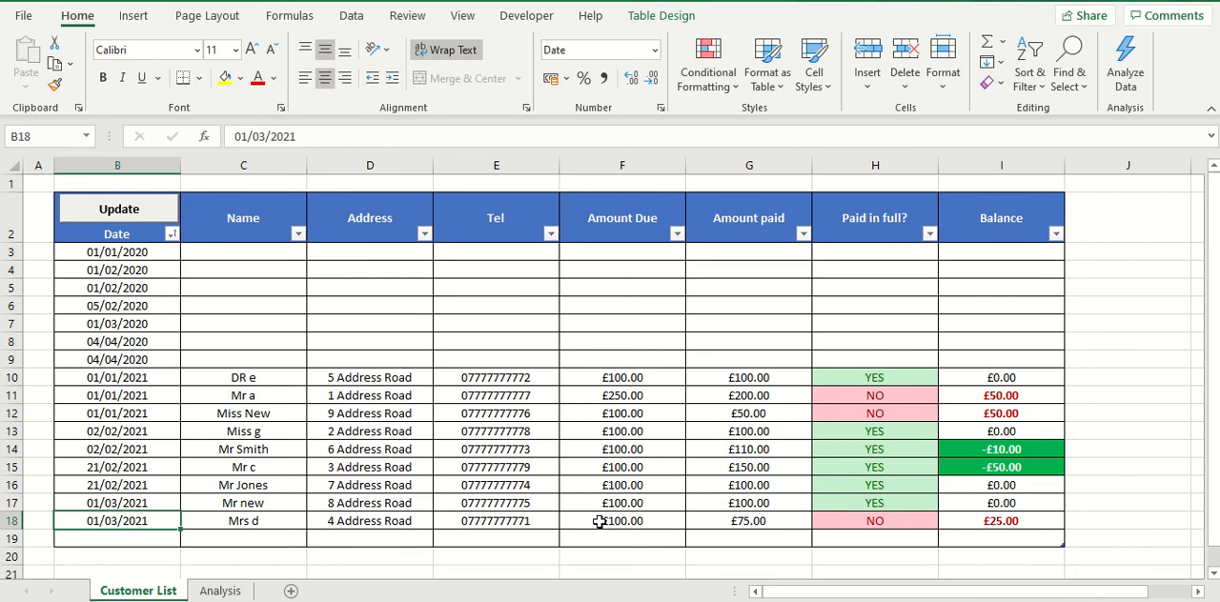
mouse_move(545, 425)
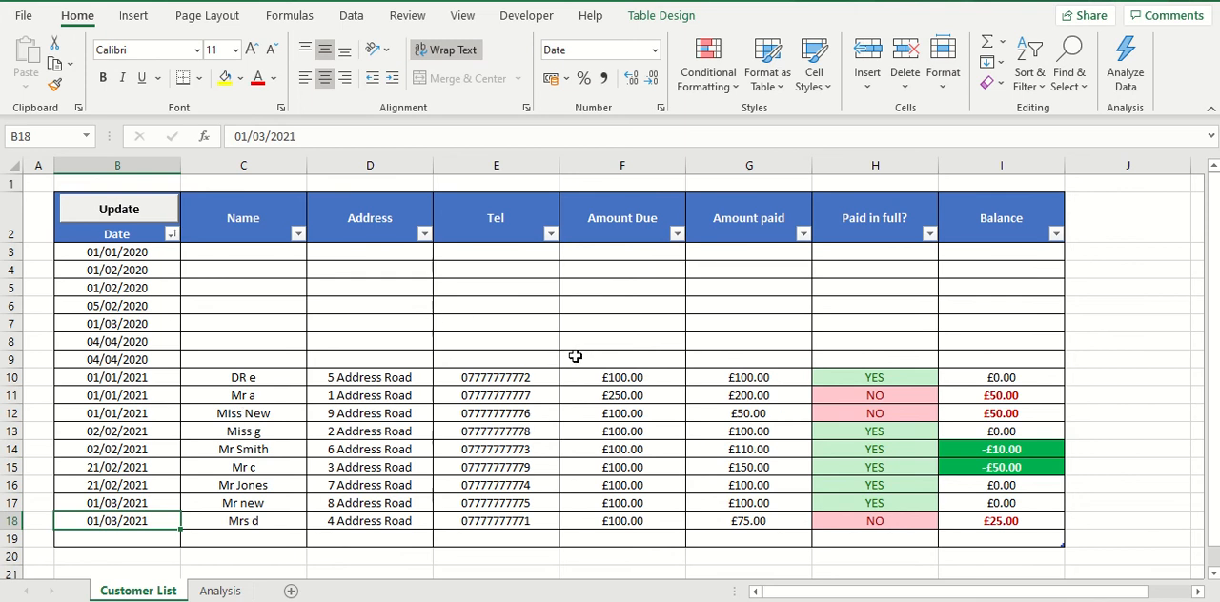
mouse_move(793, 423)
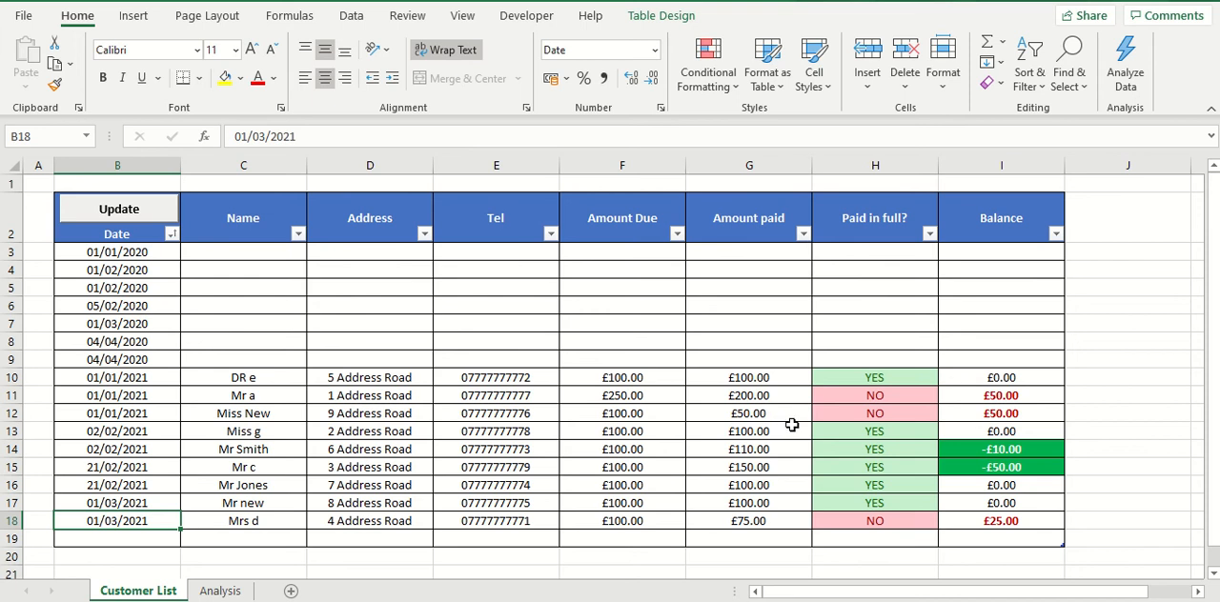
mouse_move(249, 393)
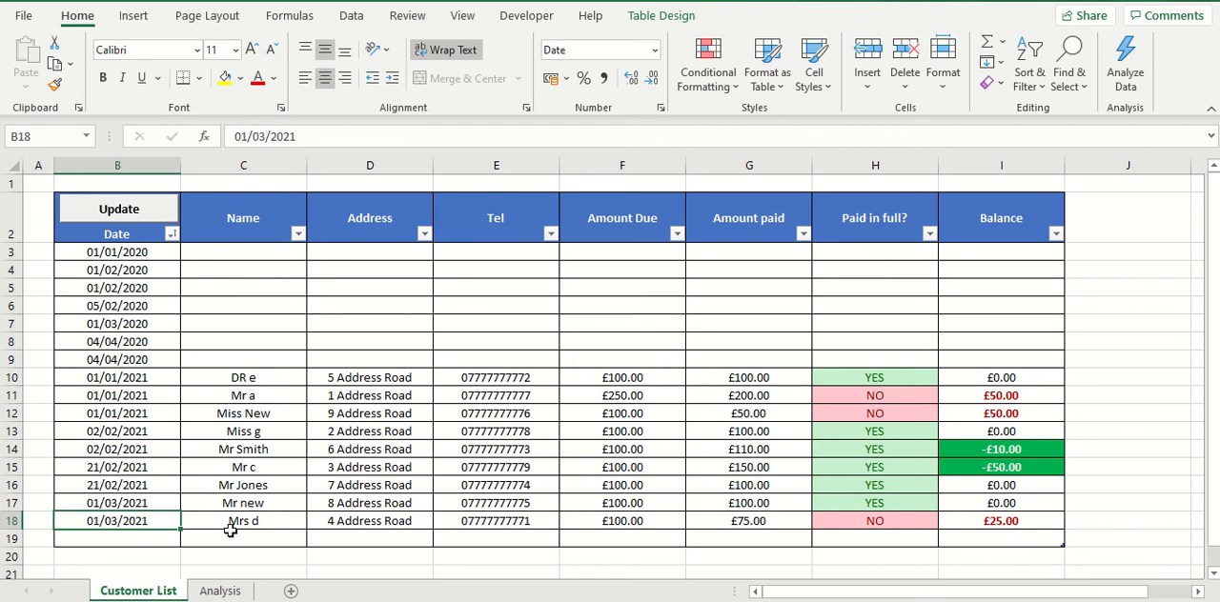
mouse_move(227, 541)
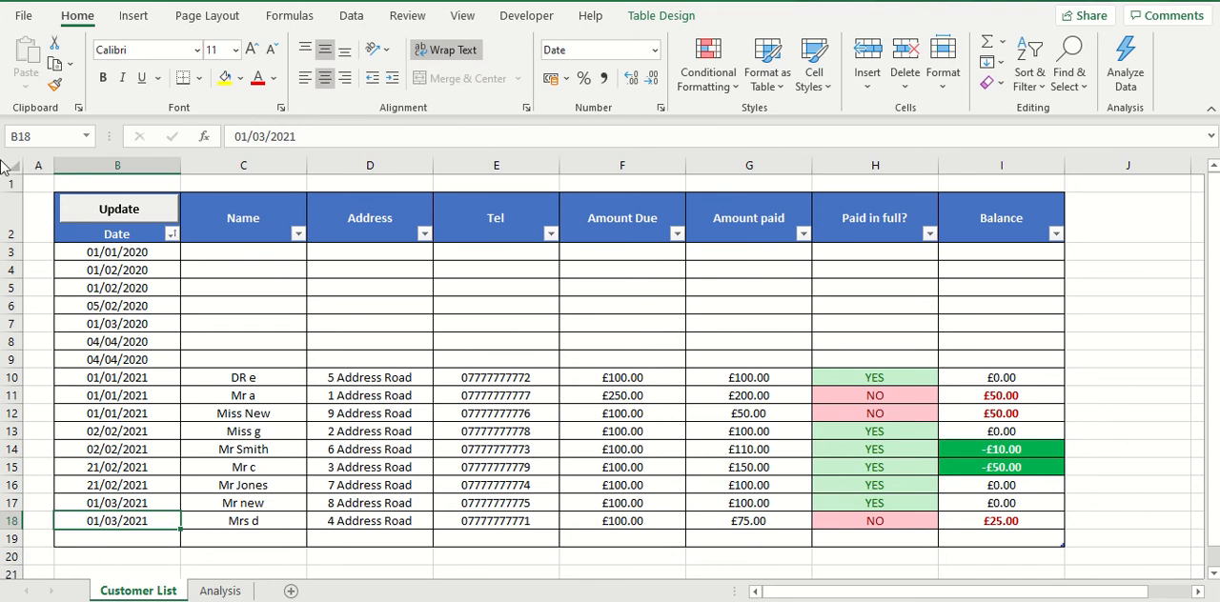
mouse_move(118, 209)
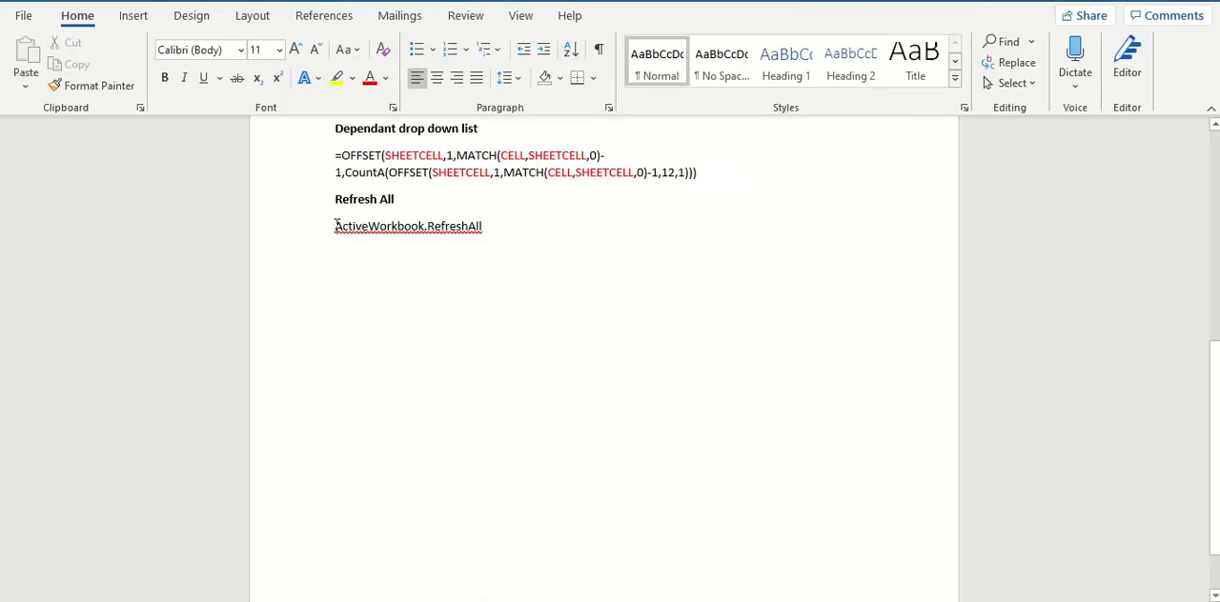
Select the ActiveWorkbook.RefreshAll line in the notes again for copying.
double_click(408, 225)
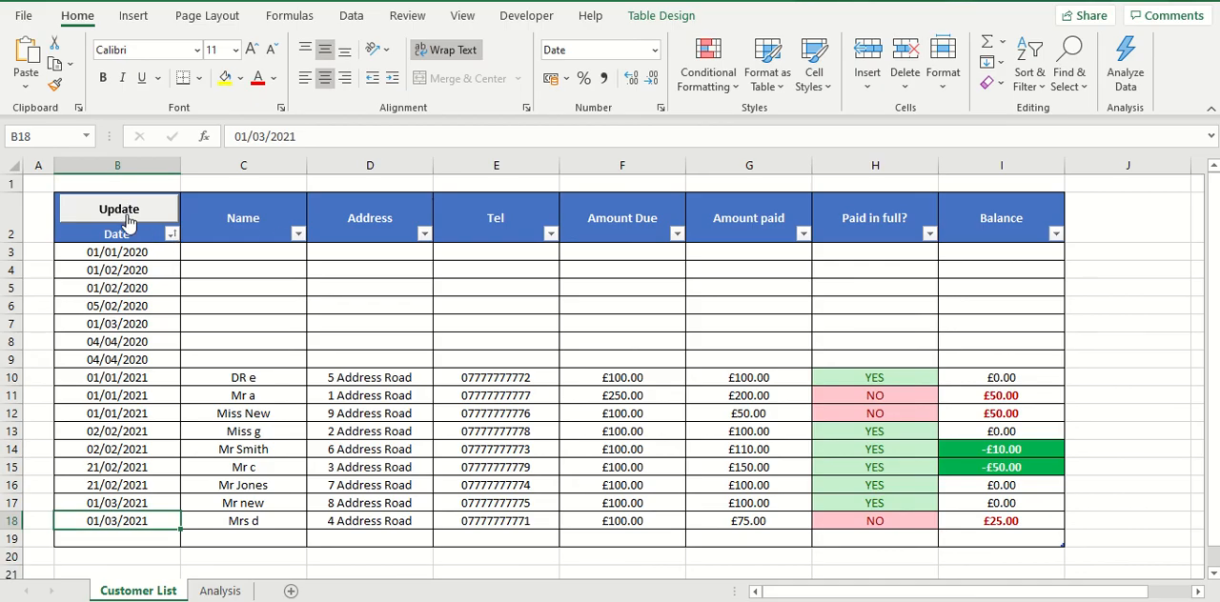
Edit the Update button's assigned SortTable macro via Assign Macro.
right_click(118, 210)
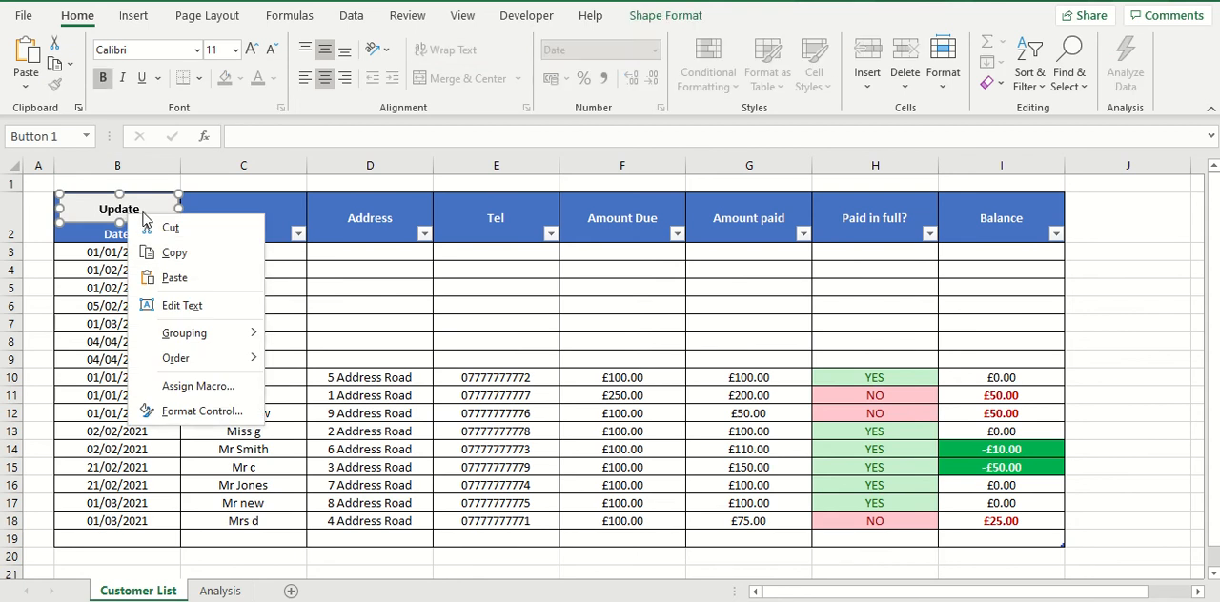
mouse_move(199, 385)
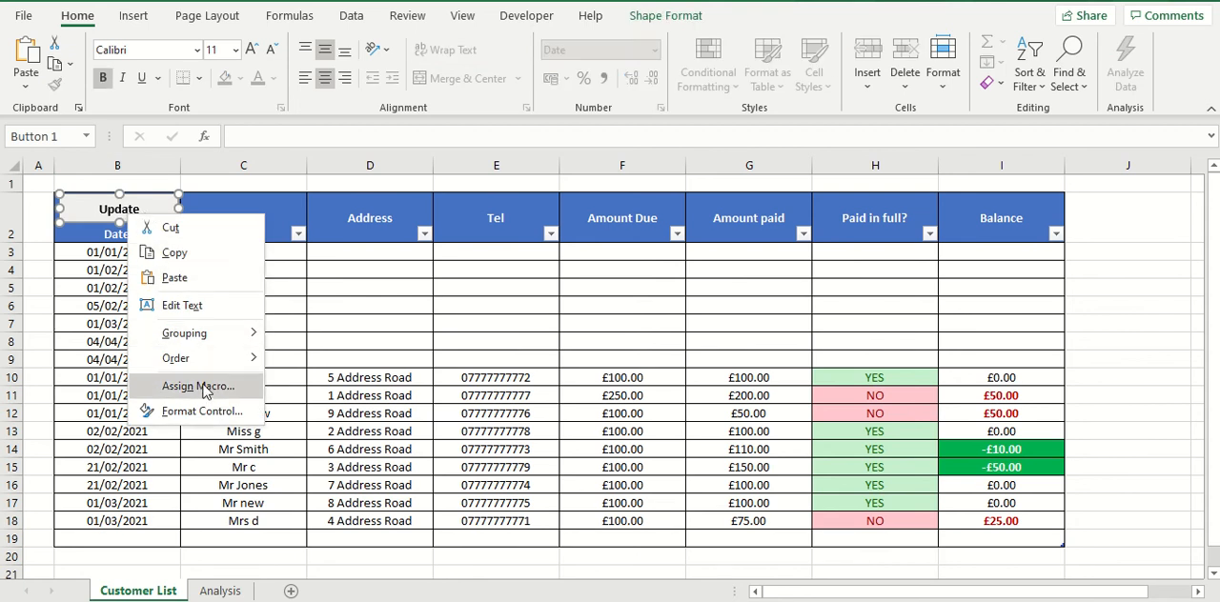
click(198, 385)
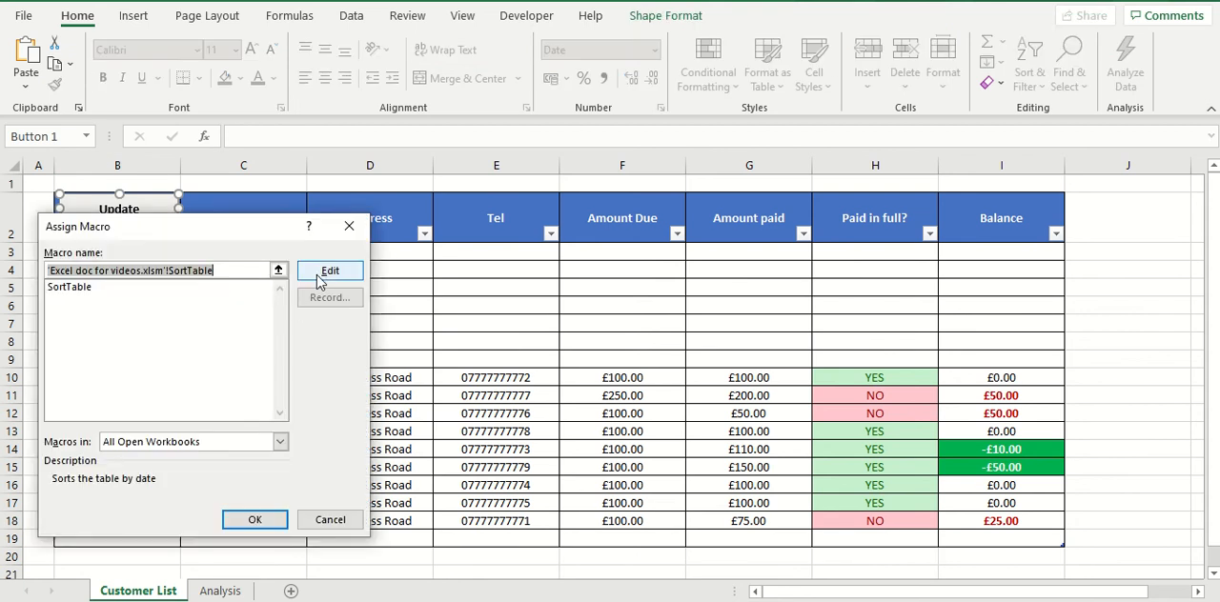
click(256, 519)
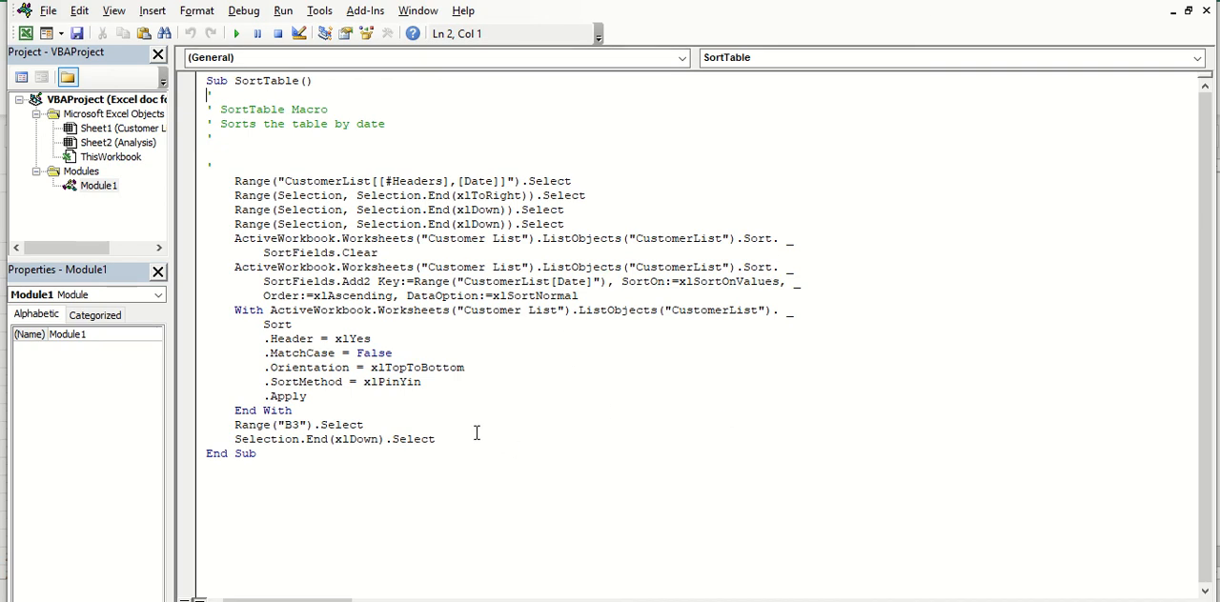
Add ActiveWorkbook.RefreshAll as the last line of SortTable and close the VBA editor.
click(434, 438)
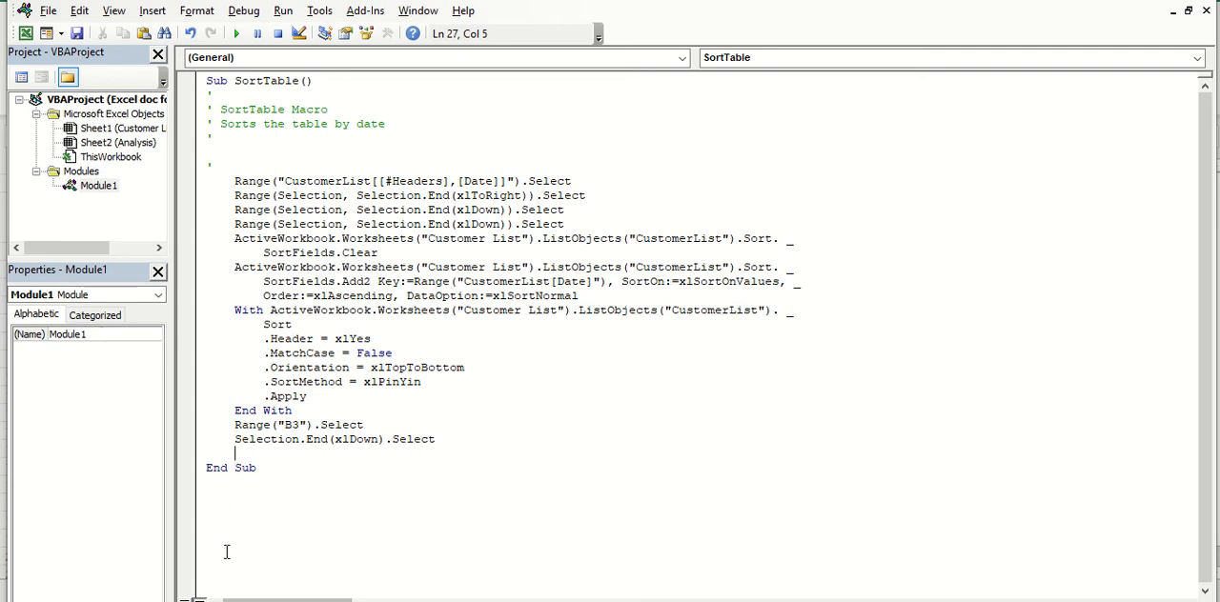
mouse_move(315, 438)
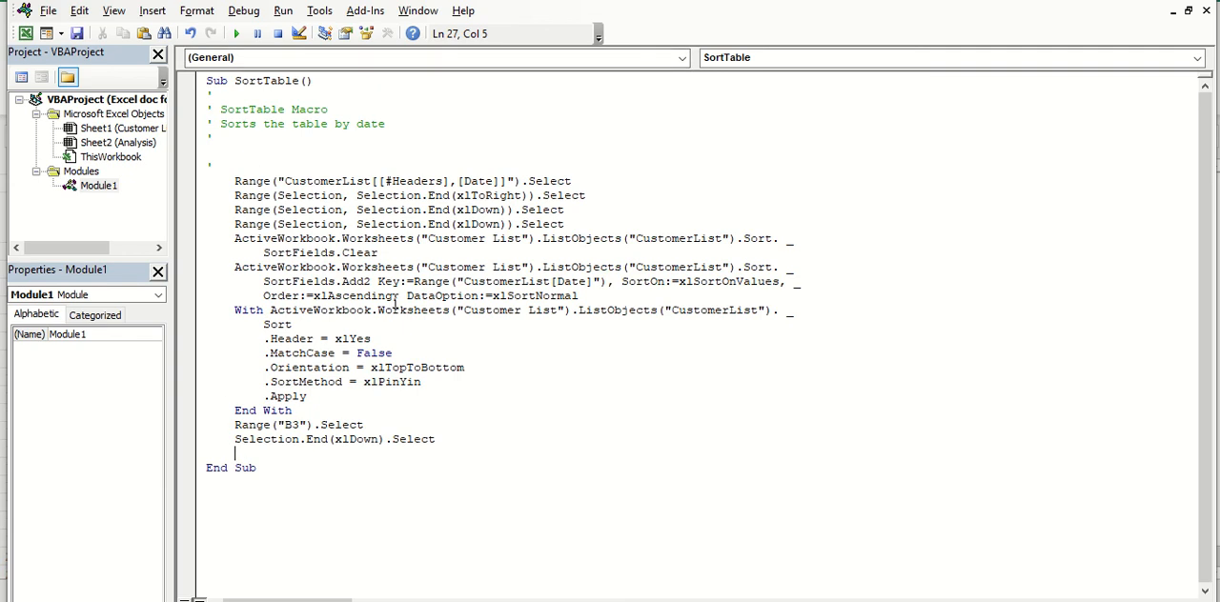
mouse_move(324, 453)
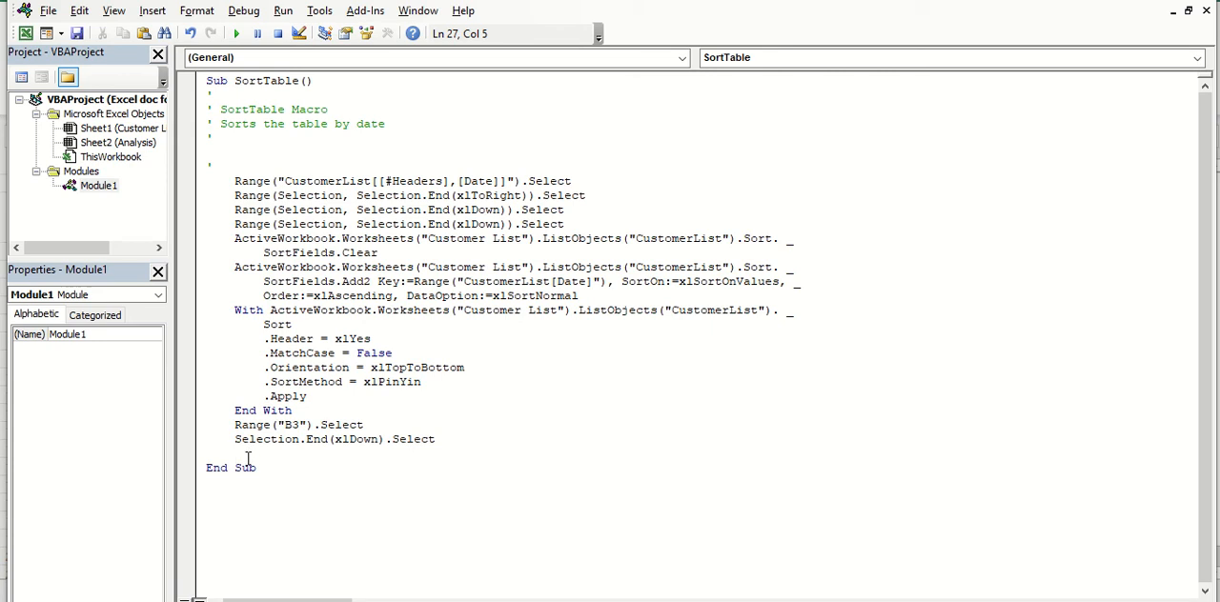
text(ActiveWorkbook.RefreshAll)
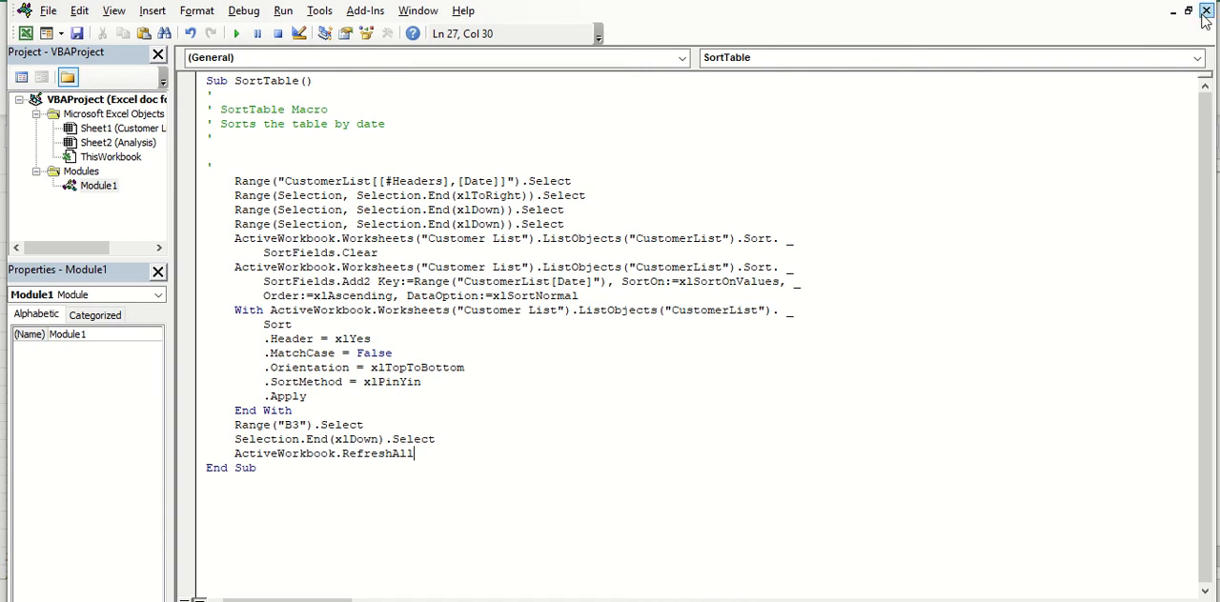
click(1204, 12)
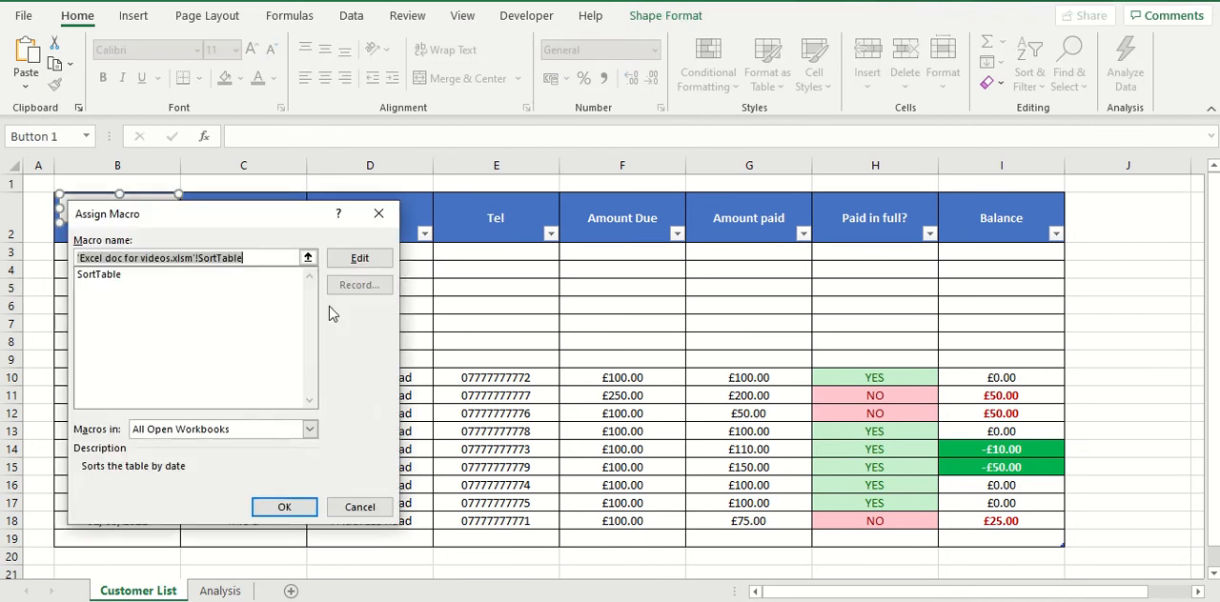
Confirm SortTable as the Update button's macro in the Assign Macro dialog.
click(358, 257)
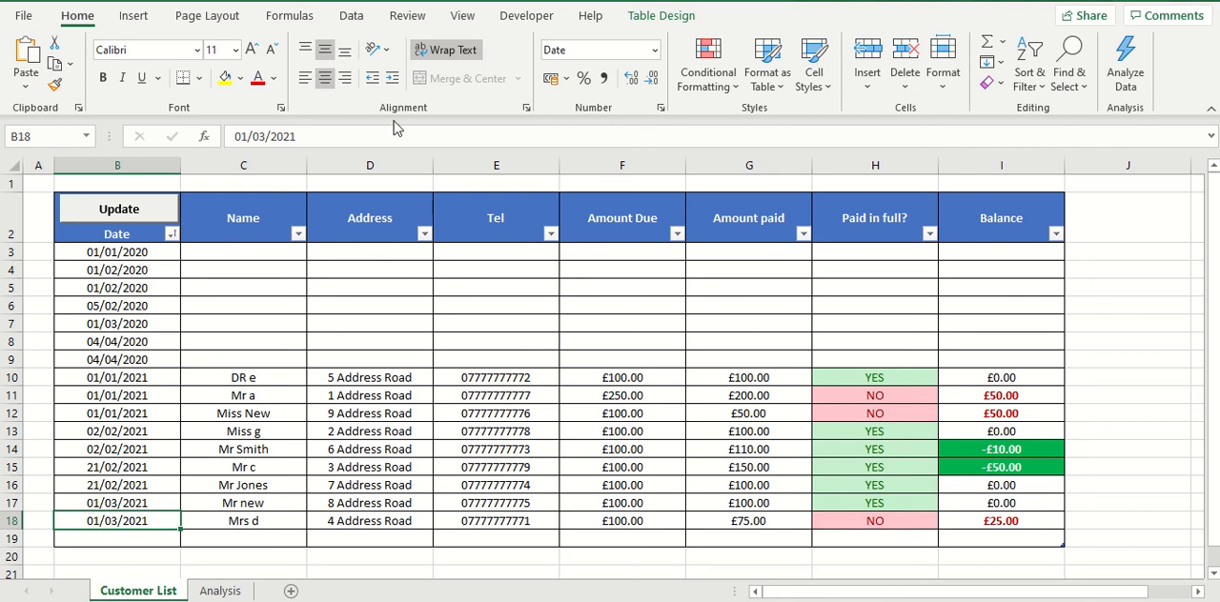
mouse_move(526, 29)
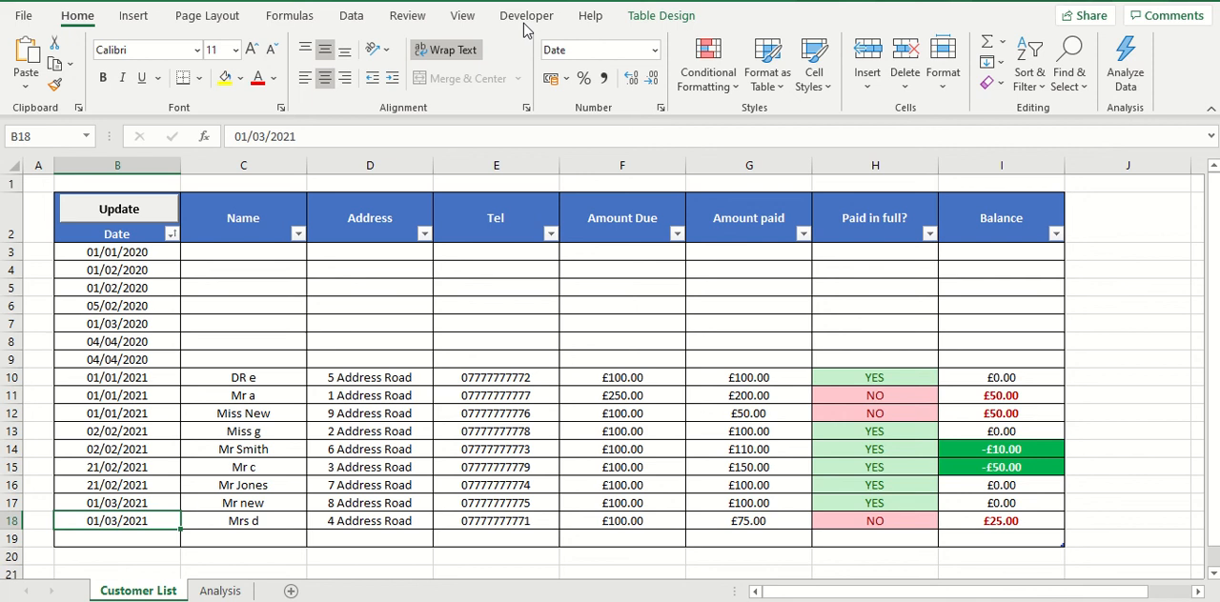
mouse_move(320, 320)
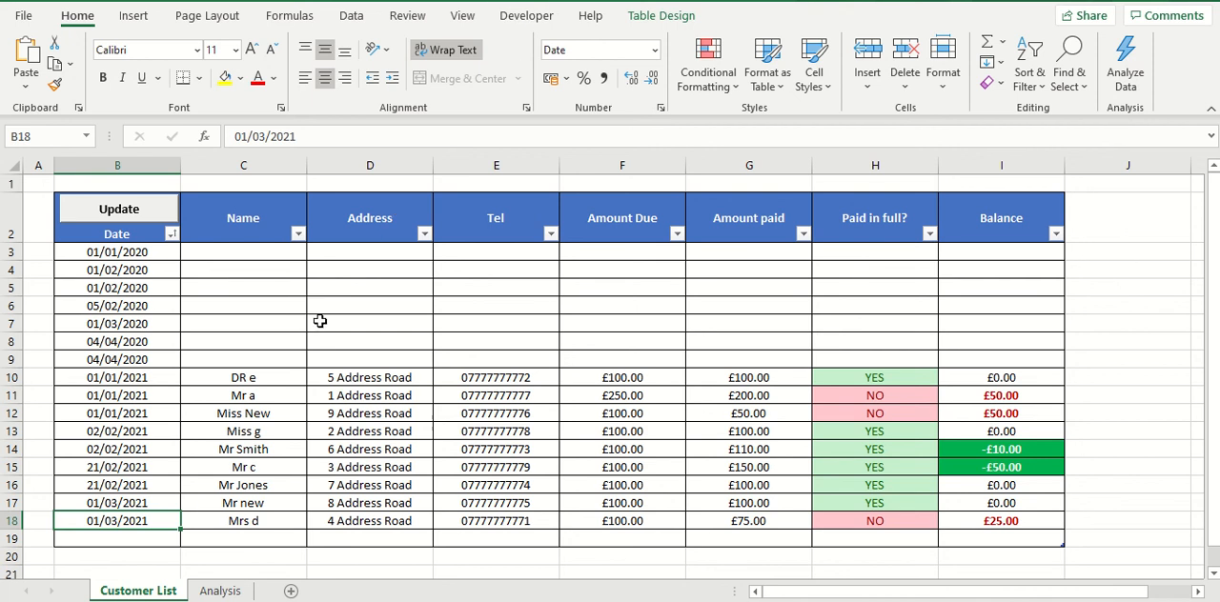
mouse_move(526, 15)
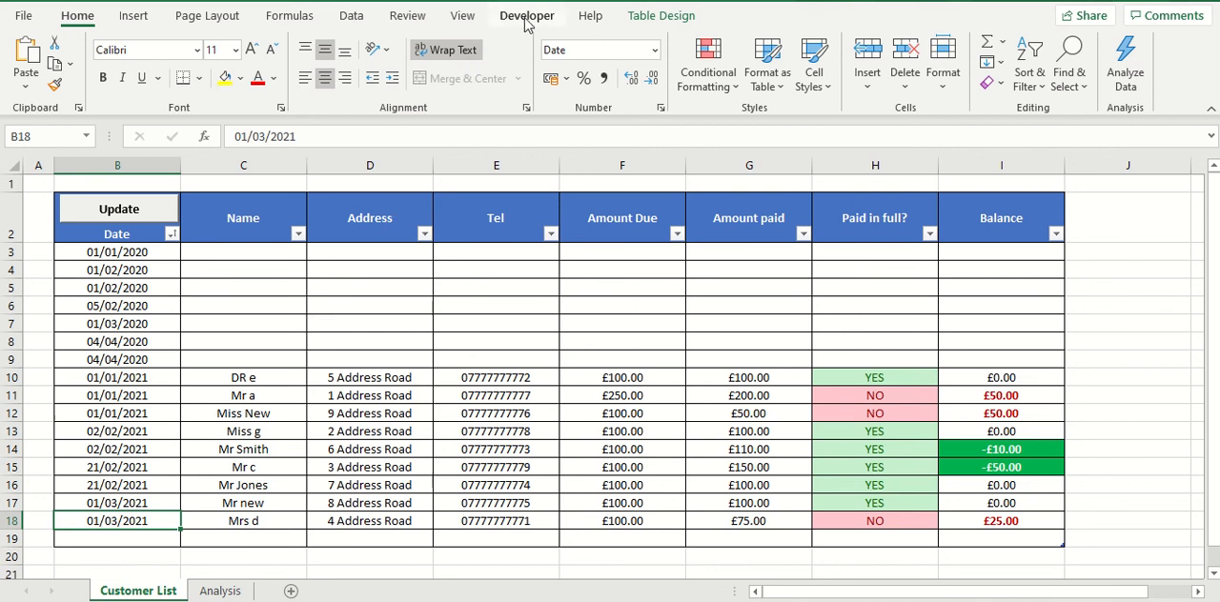
Start recording a new macro named refresh from the Developer ribbon.
click(526, 15)
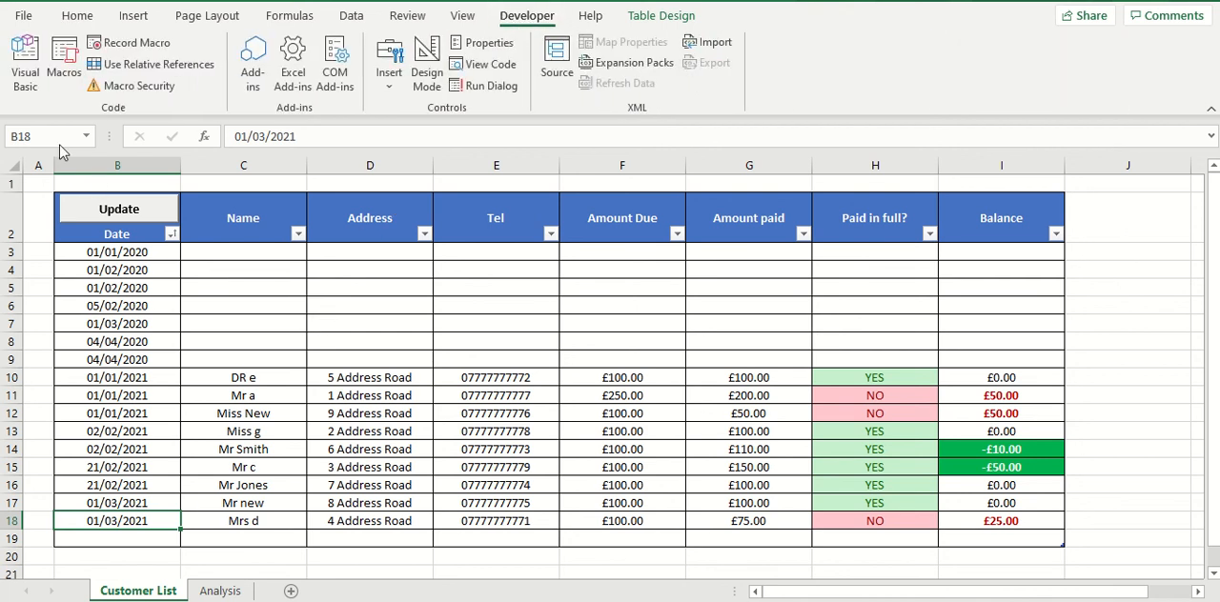
click(137, 42)
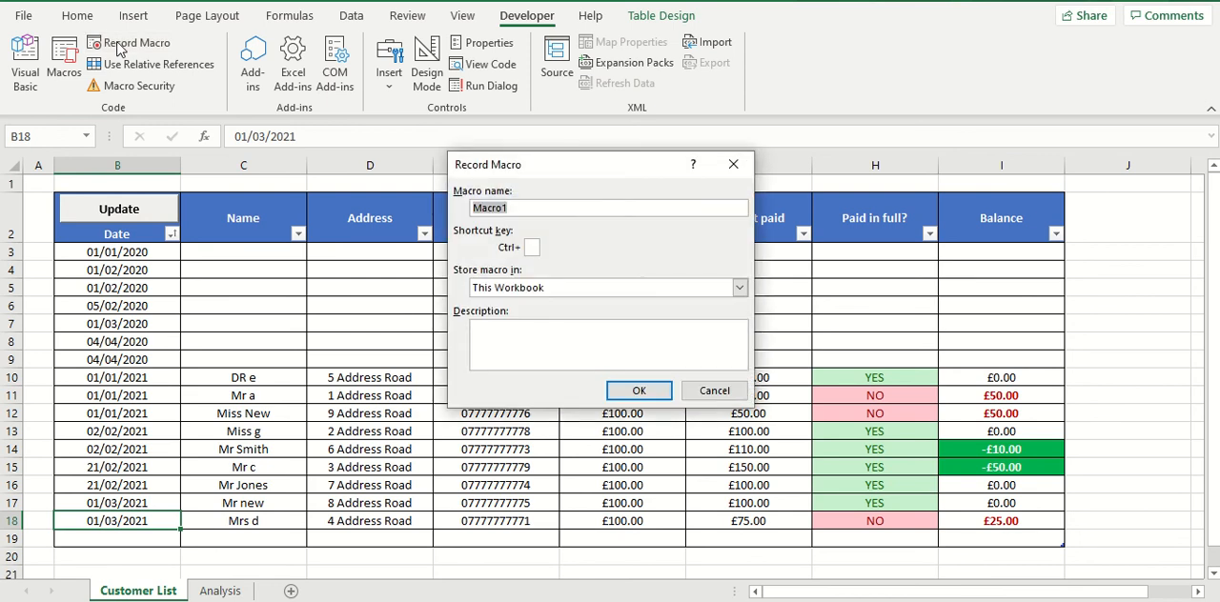
text(refresh)
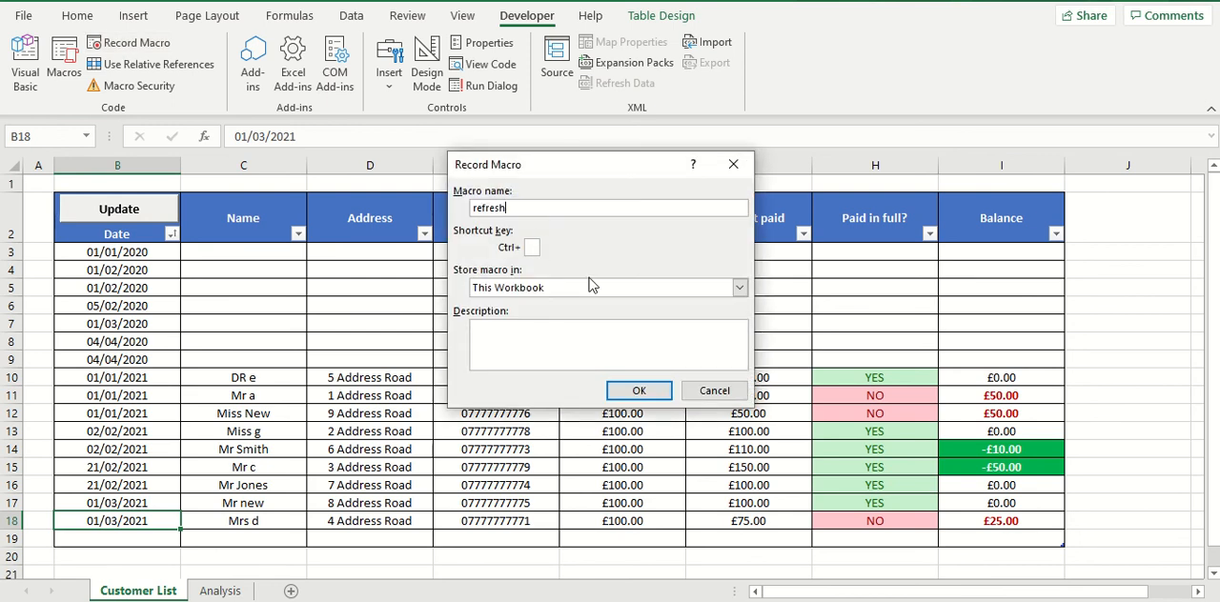
click(636, 390)
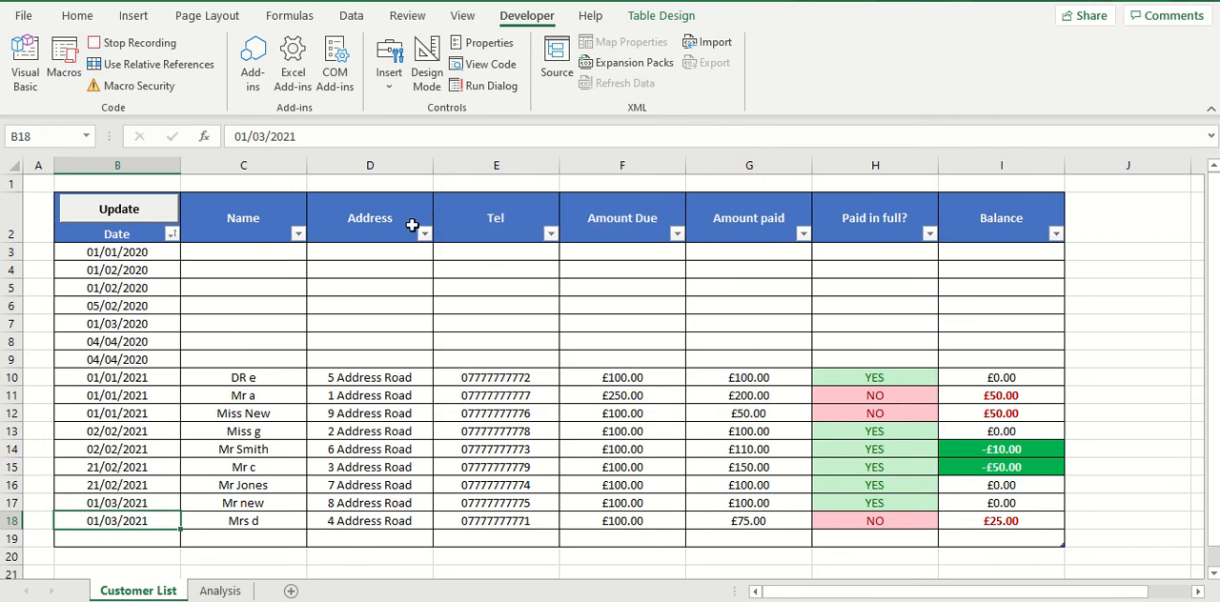
mouse_move(137, 42)
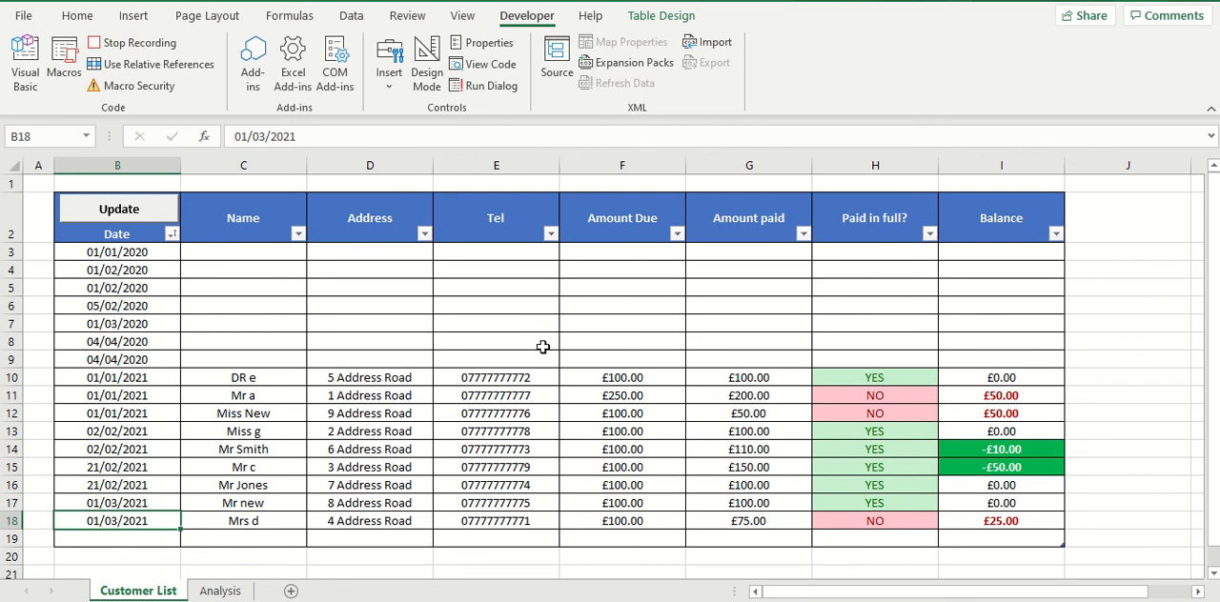
mouse_move(537, 349)
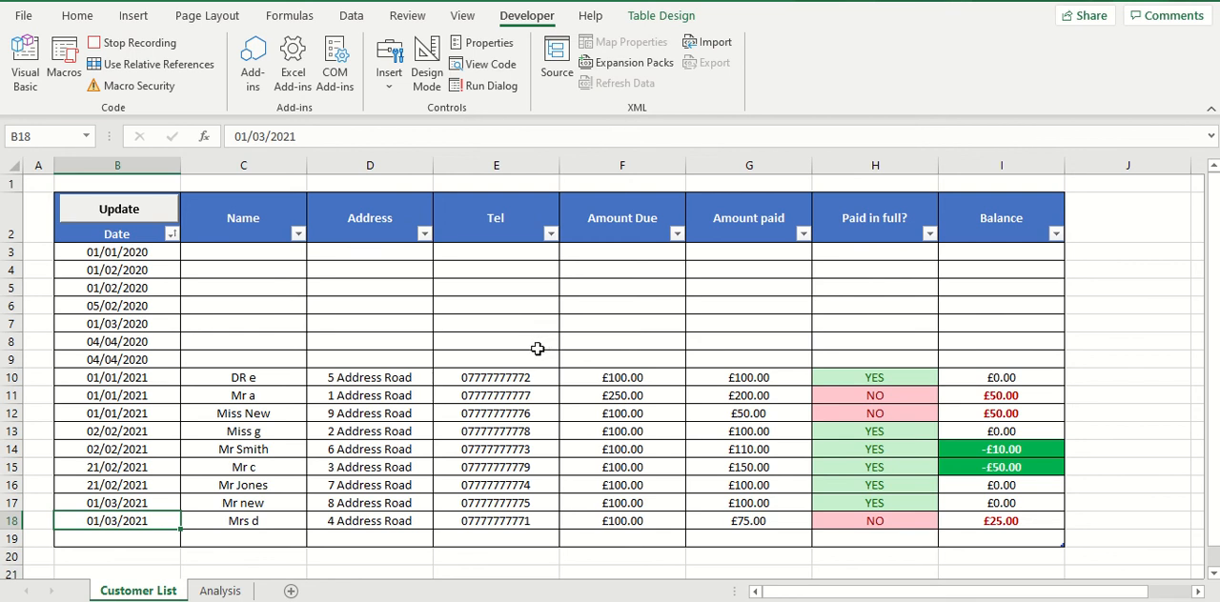
mouse_move(541, 351)
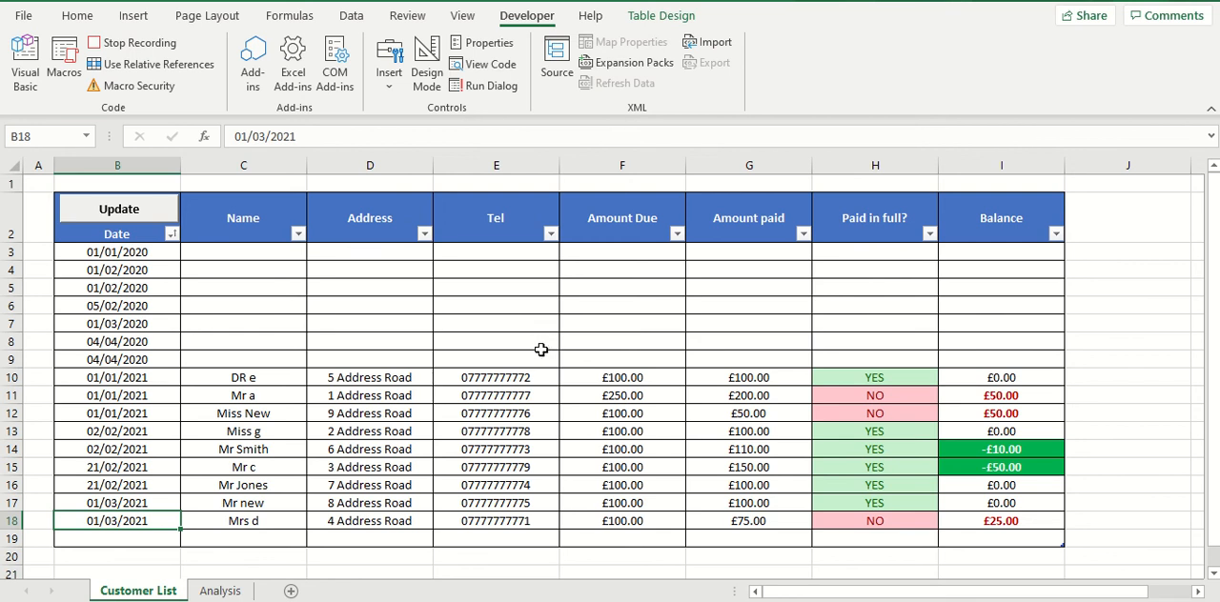
Run Data > Refresh All so the recording captures a full workbook refresh.
click(351, 15)
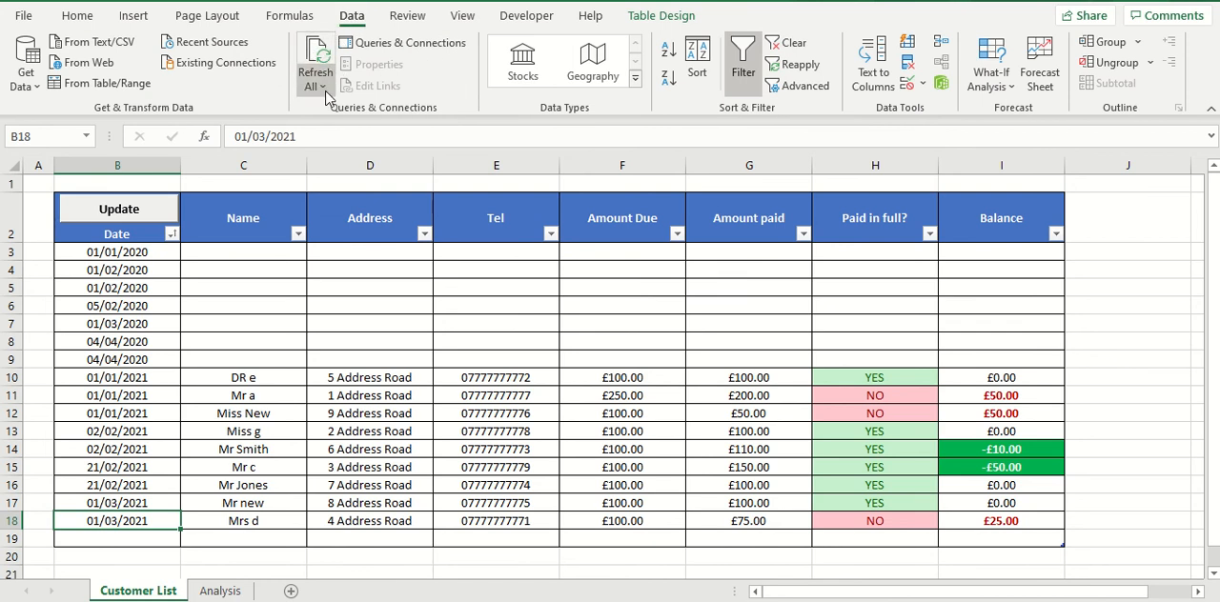
click(314, 85)
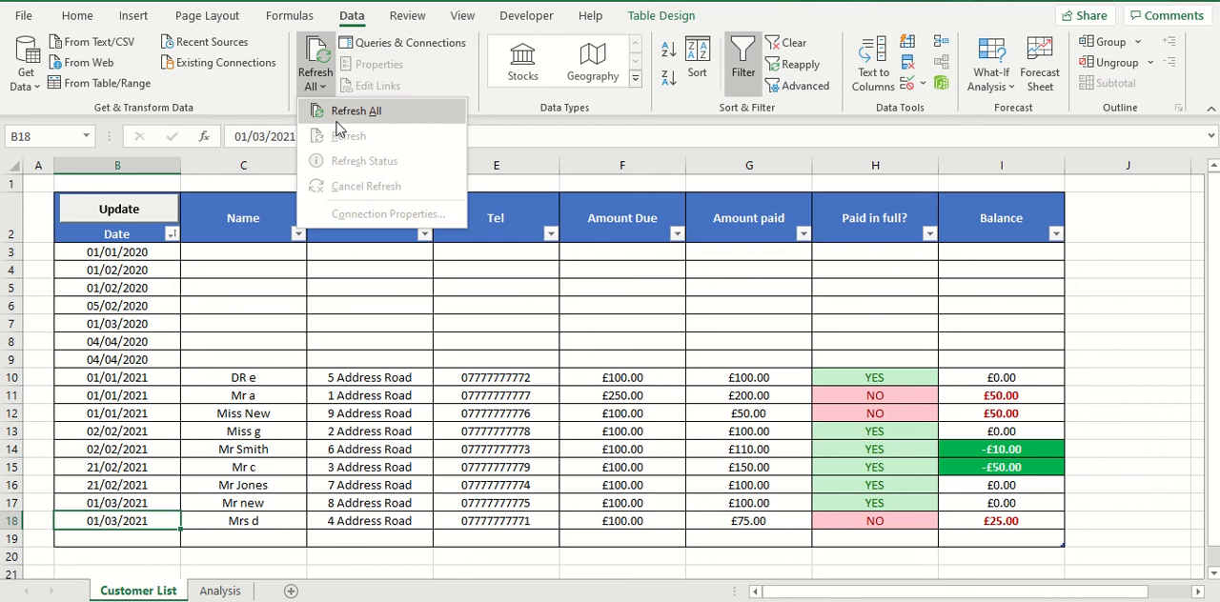
mouse_move(355, 110)
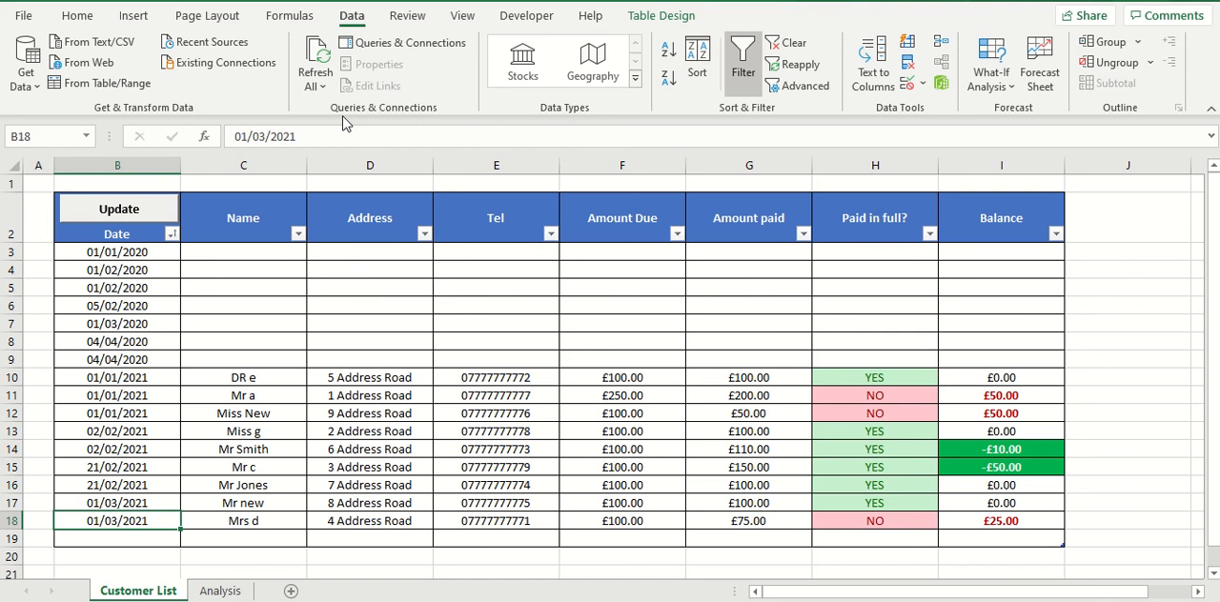
click(526, 15)
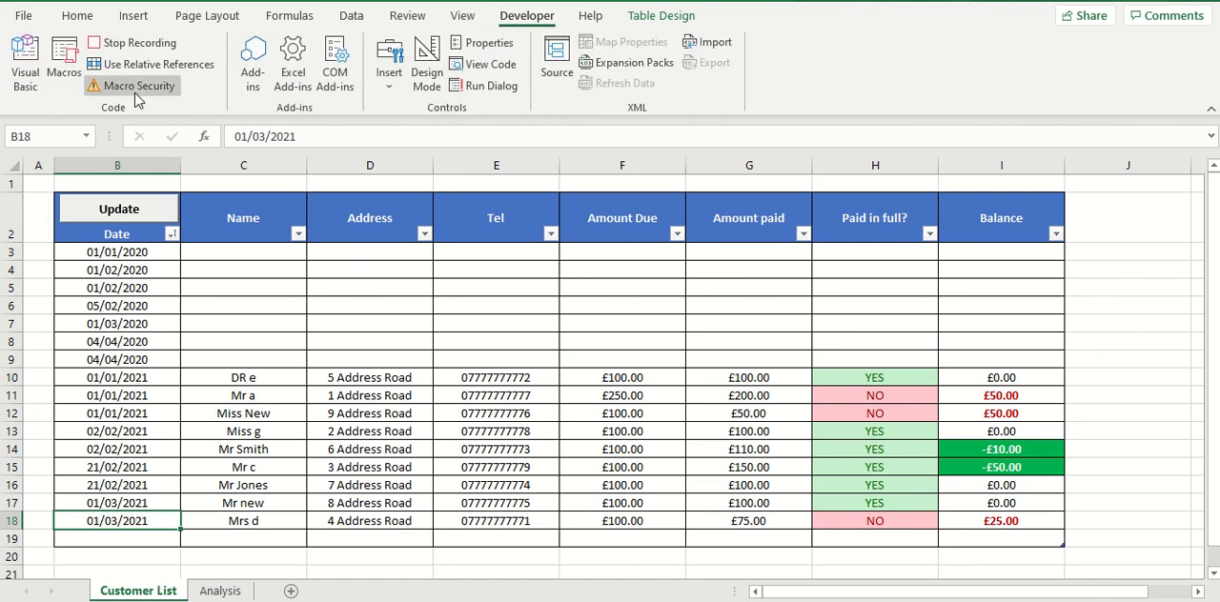
Stop recording and edit the refresh macro from the Macros list.
click(133, 42)
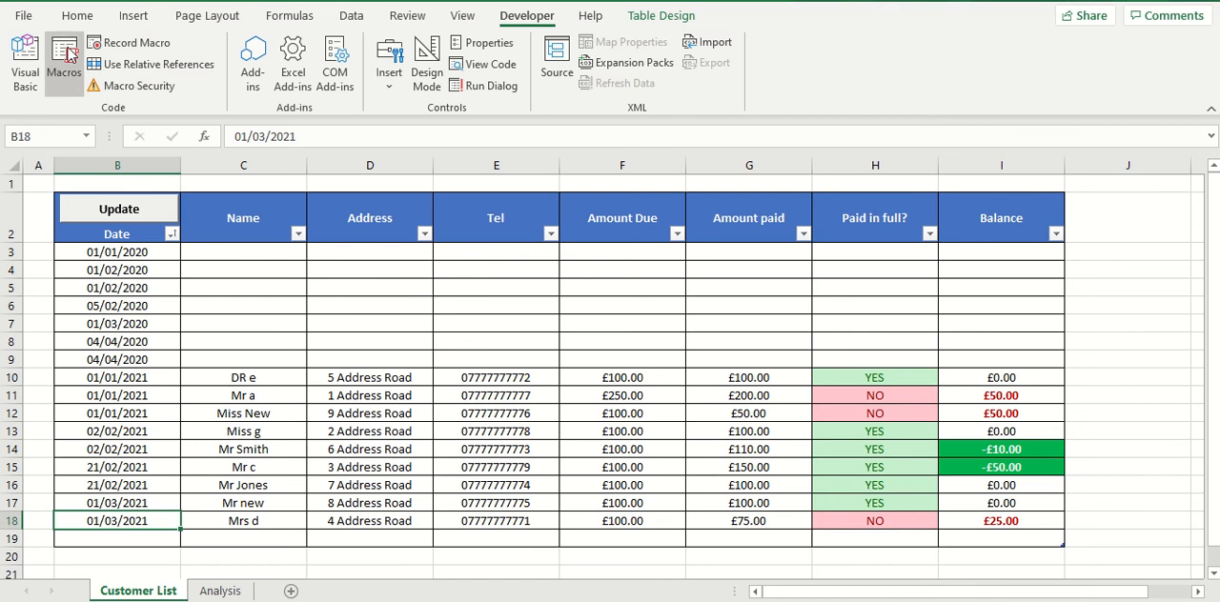
click(63, 57)
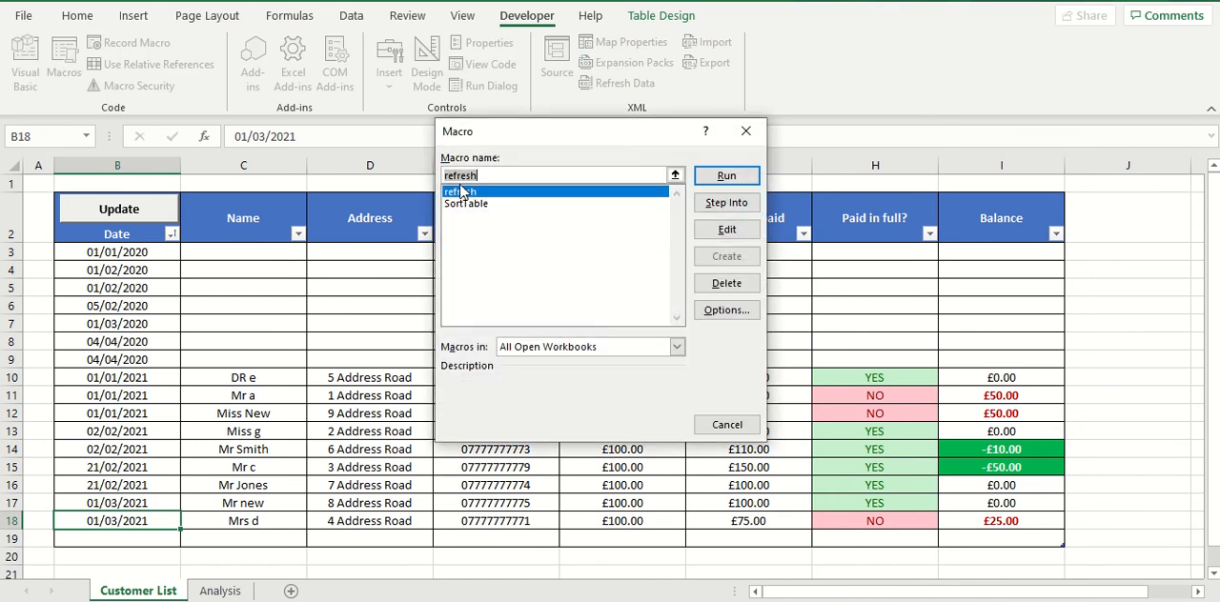
mouse_move(769, 194)
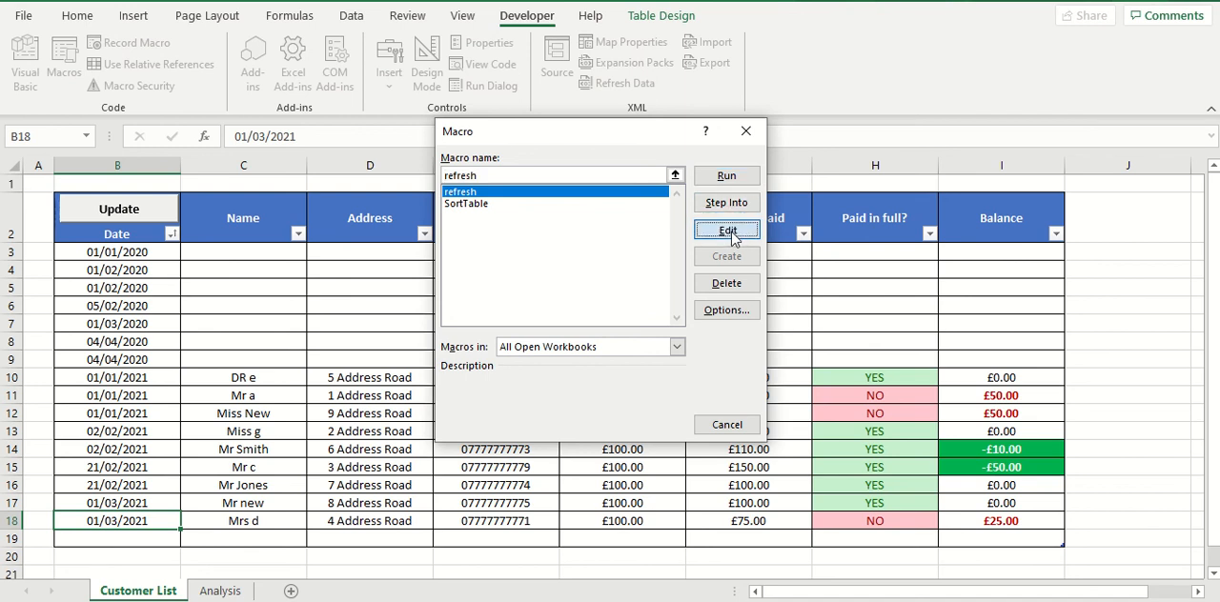
click(727, 229)
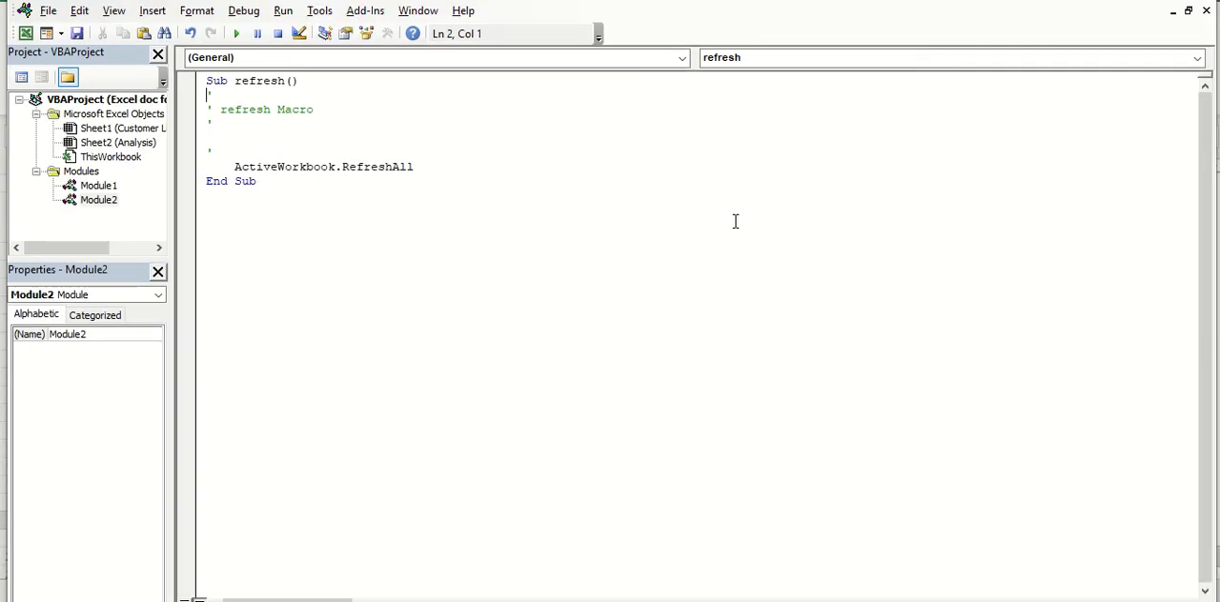
mouse_move(252, 137)
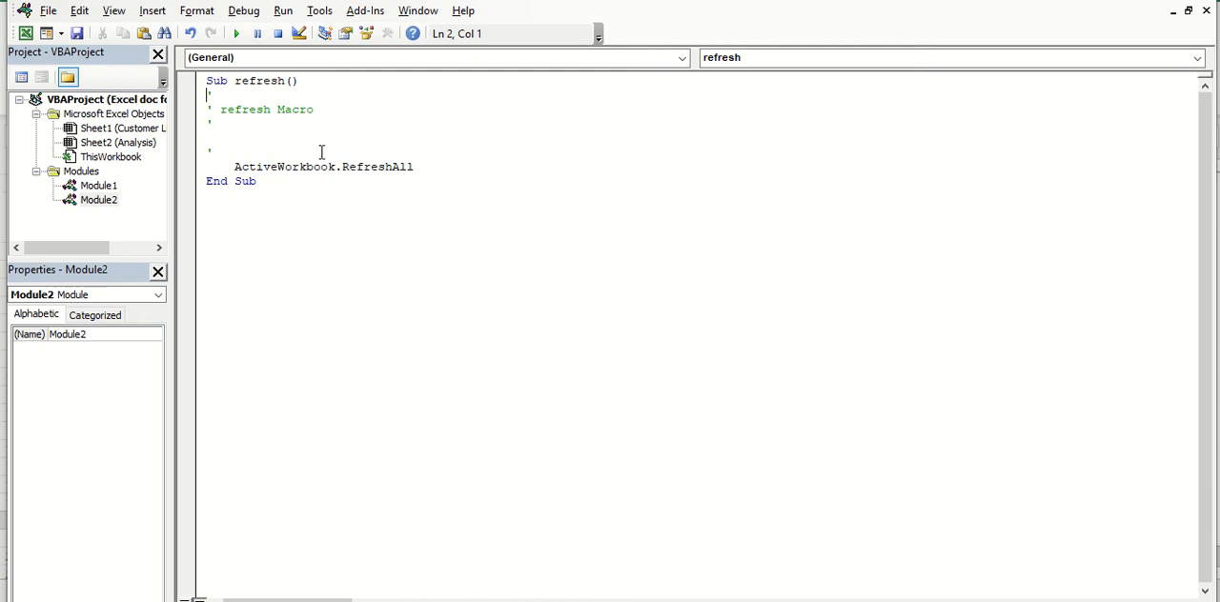
mouse_move(326, 156)
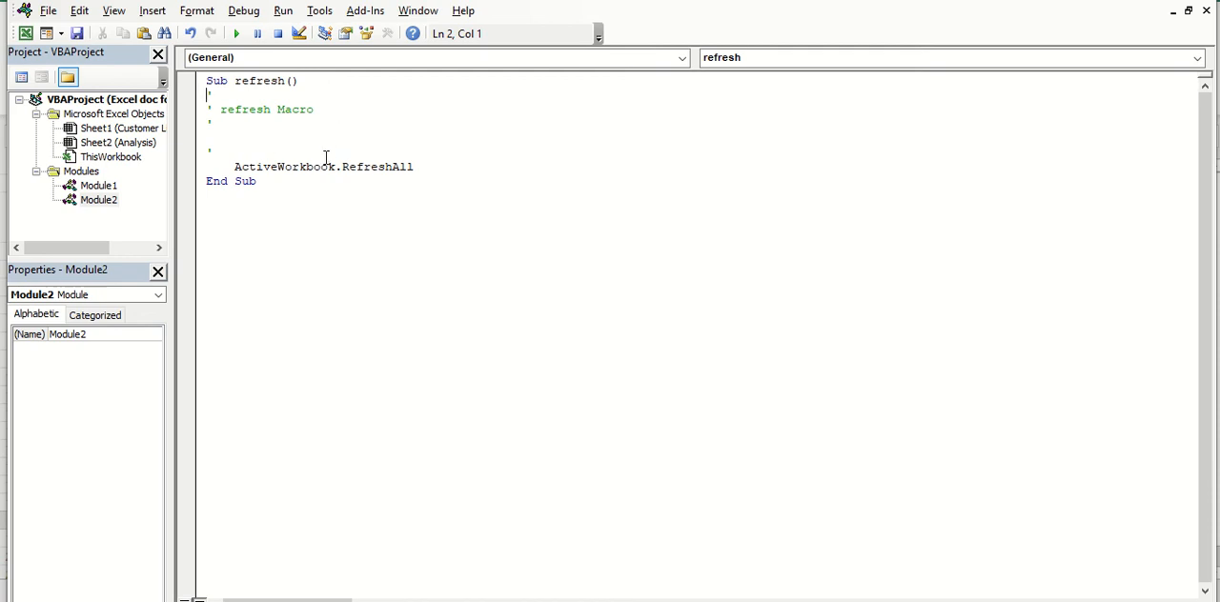
Select the recorded ActiveWorkbook.RefreshAll statement, then return to SortTable in Module1.
double_click(275, 166)
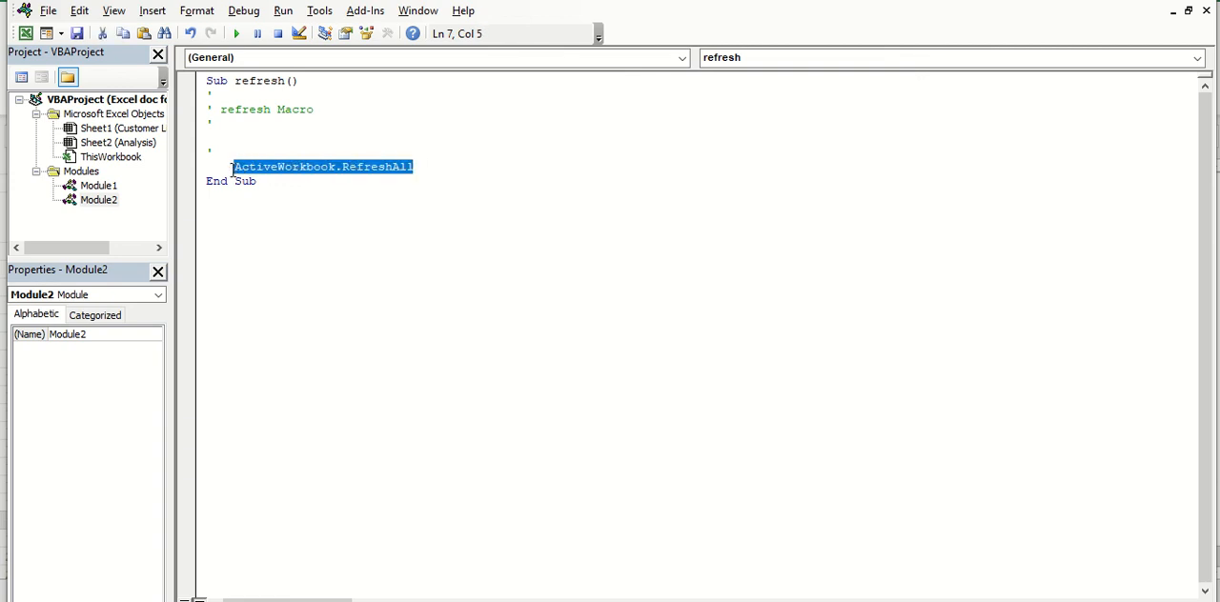
mouse_move(389, 187)
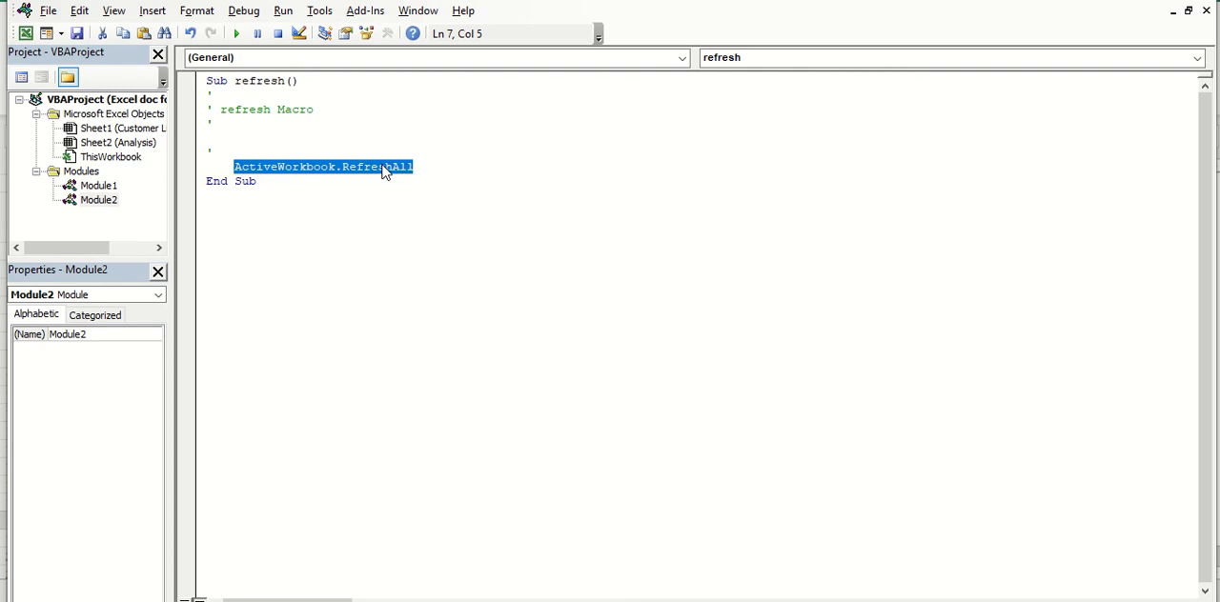
mouse_move(379, 179)
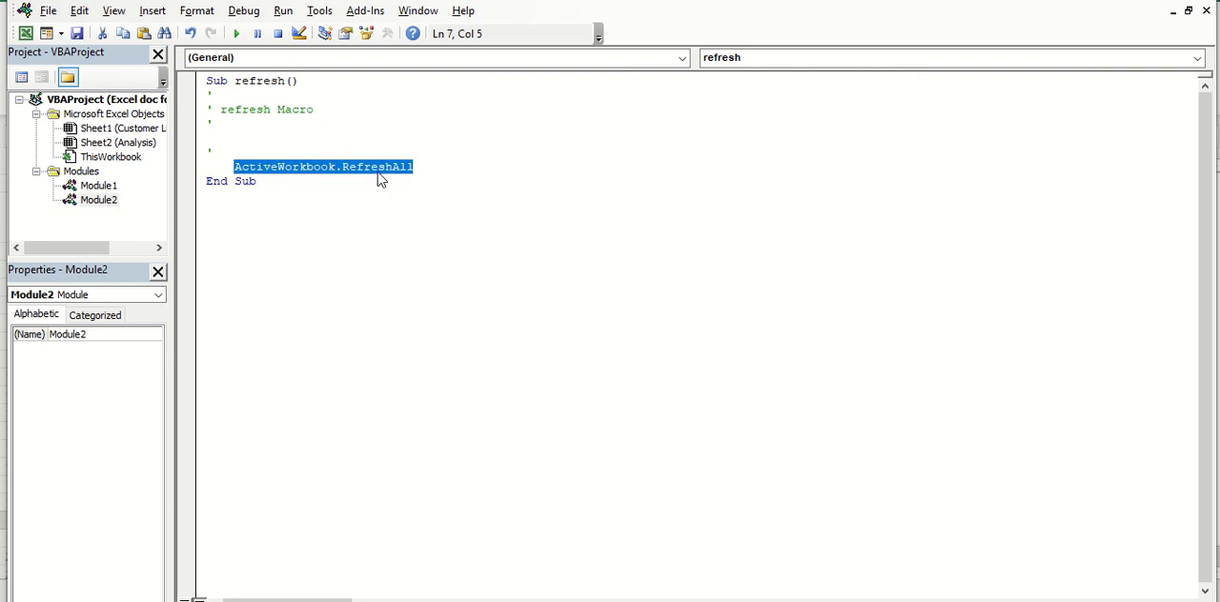
mouse_move(446, 476)
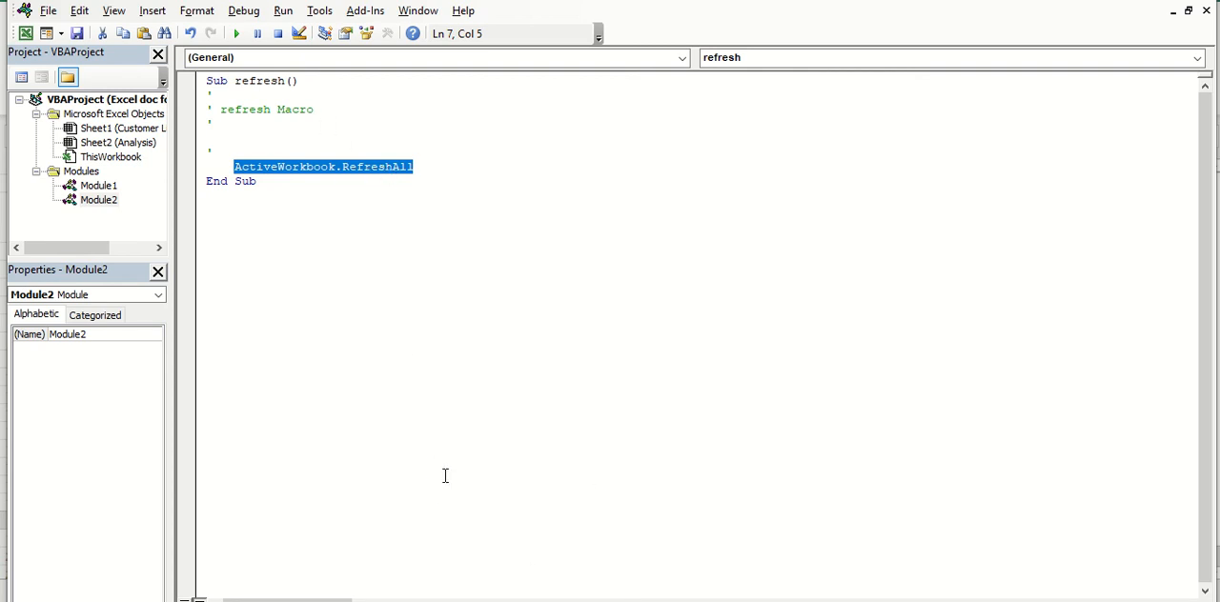
mouse_move(322, 153)
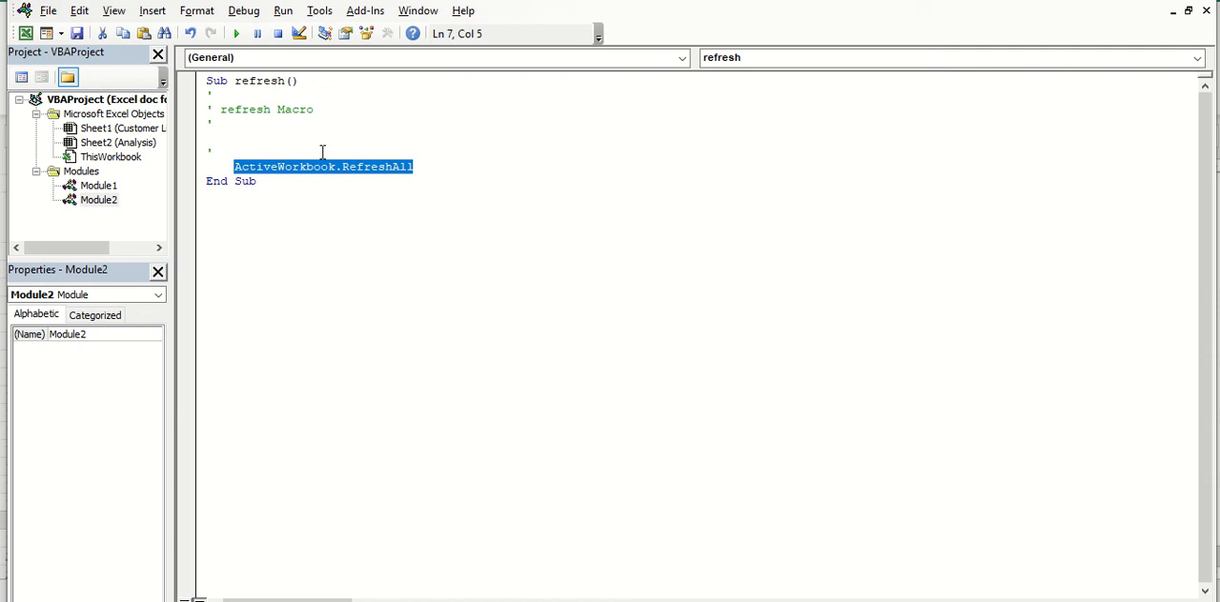
mouse_move(629, 129)
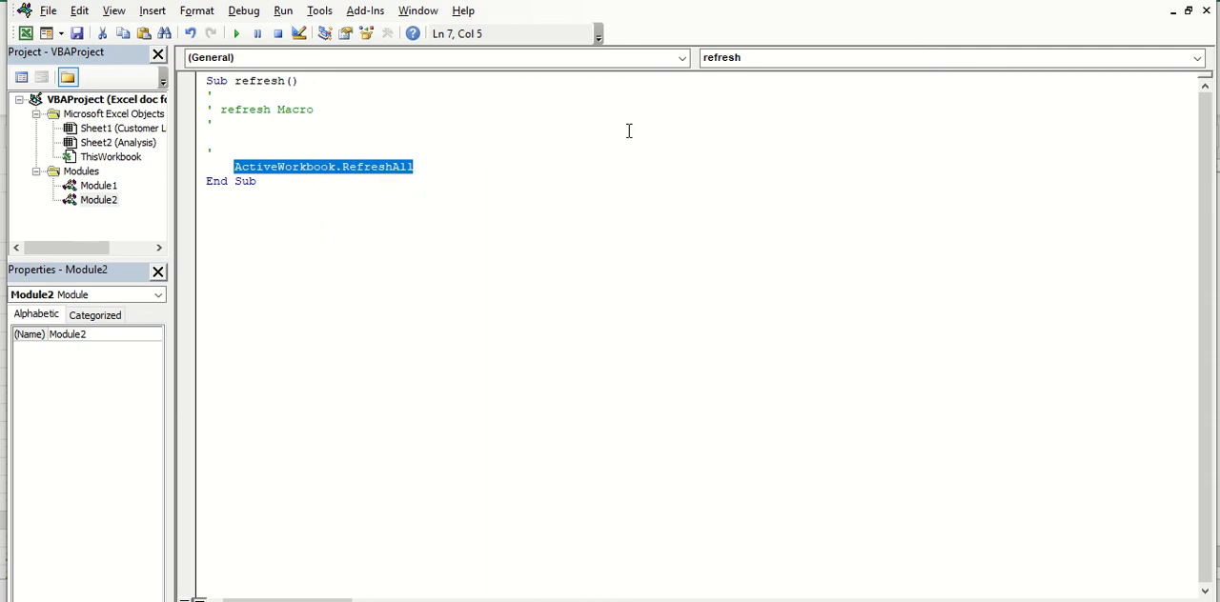
mouse_move(307, 366)
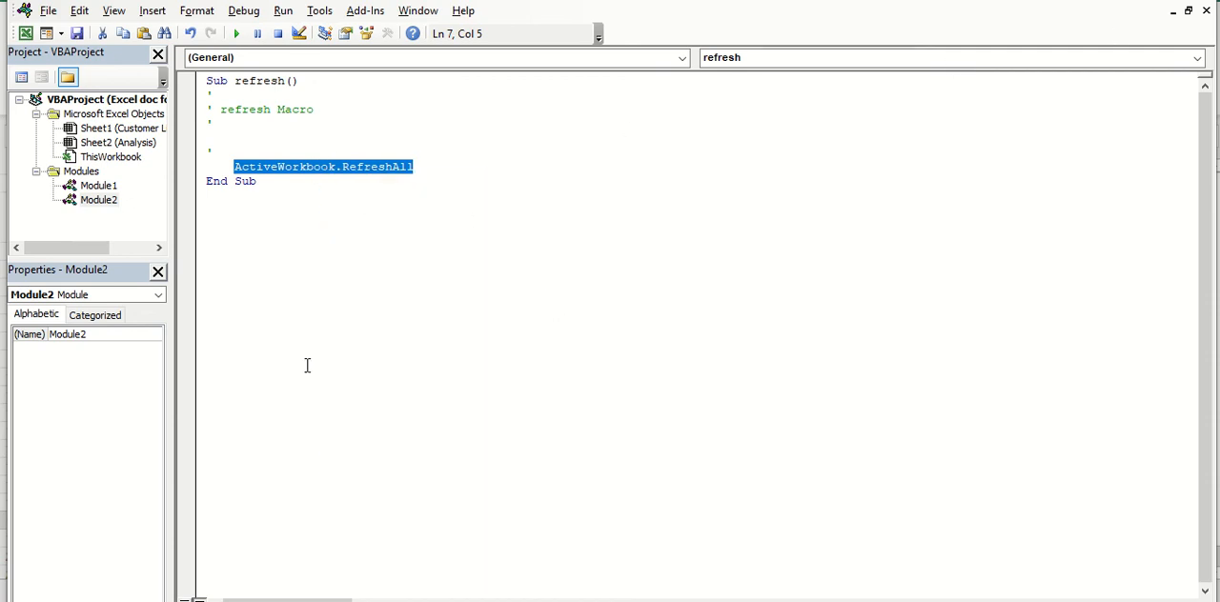
mouse_move(141, 213)
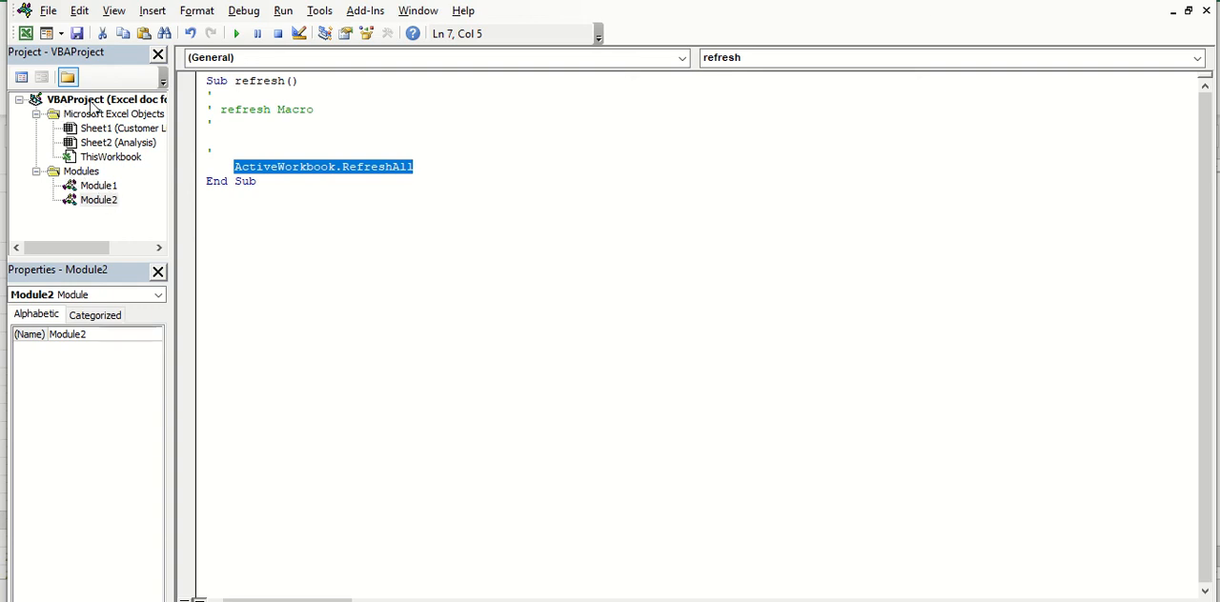
mouse_move(116, 164)
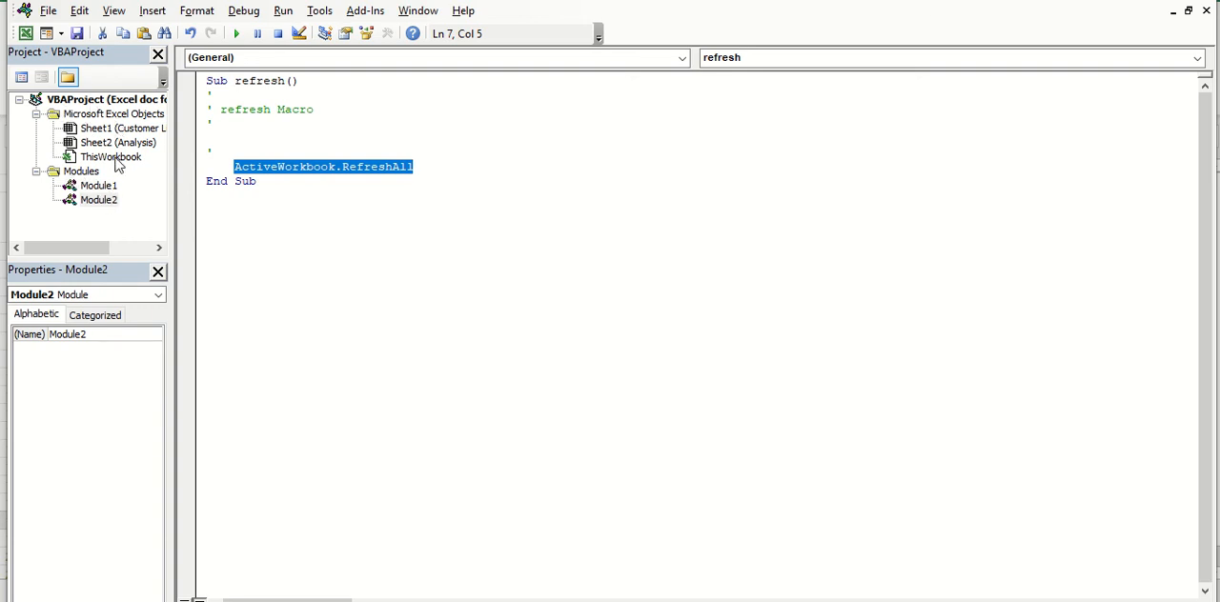
mouse_move(103, 198)
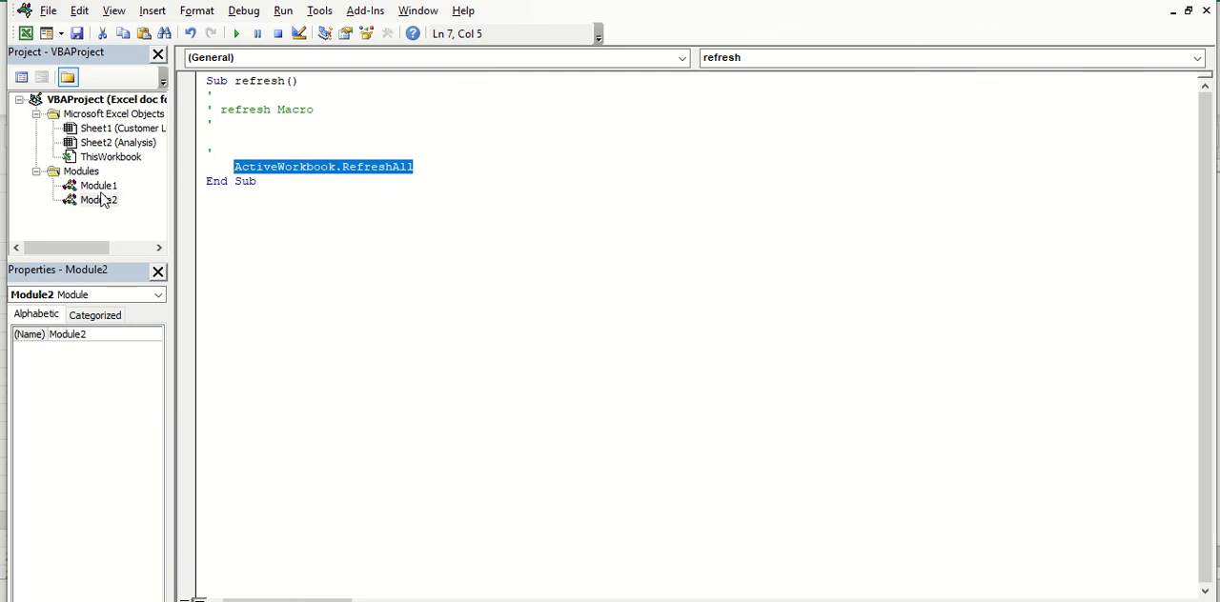
mouse_move(330, 198)
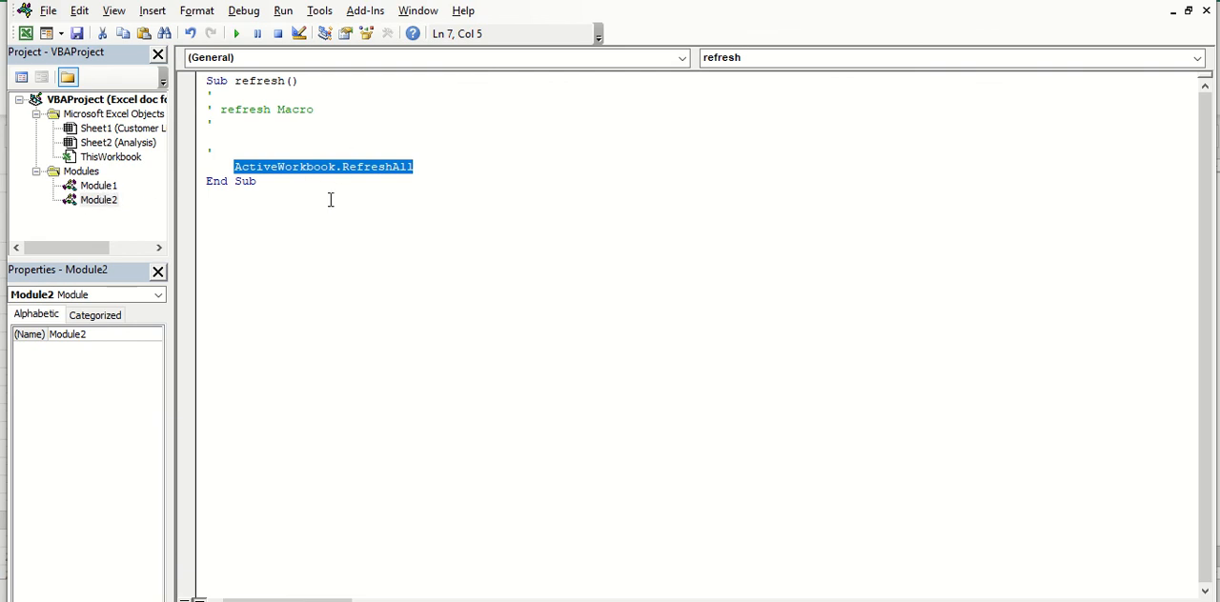
mouse_move(335, 208)
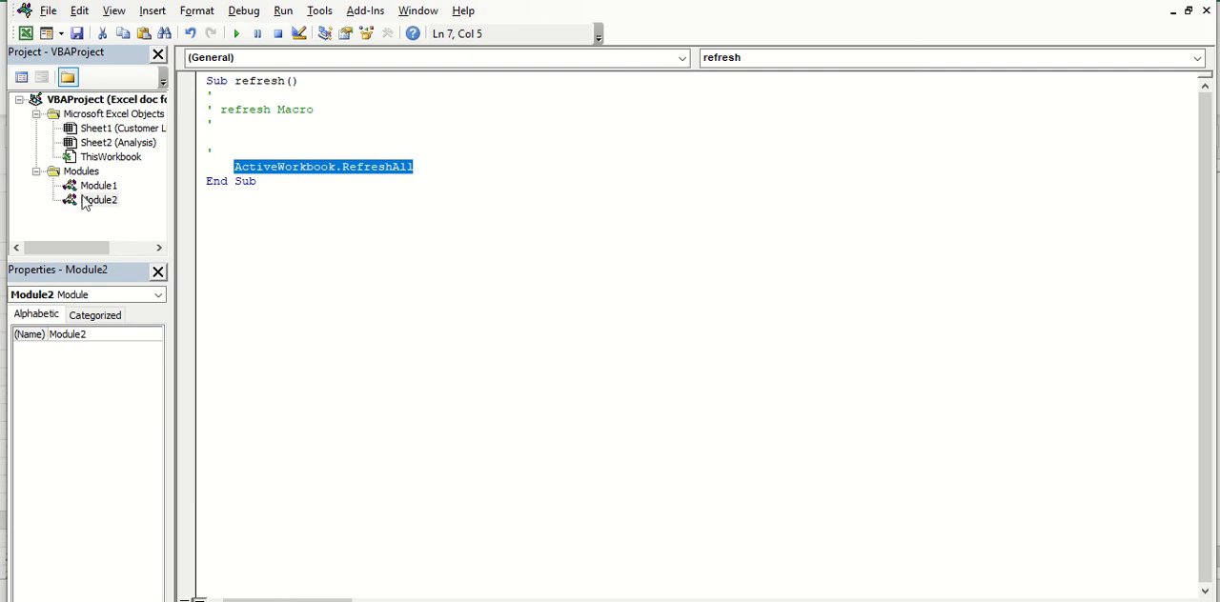
click(99, 186)
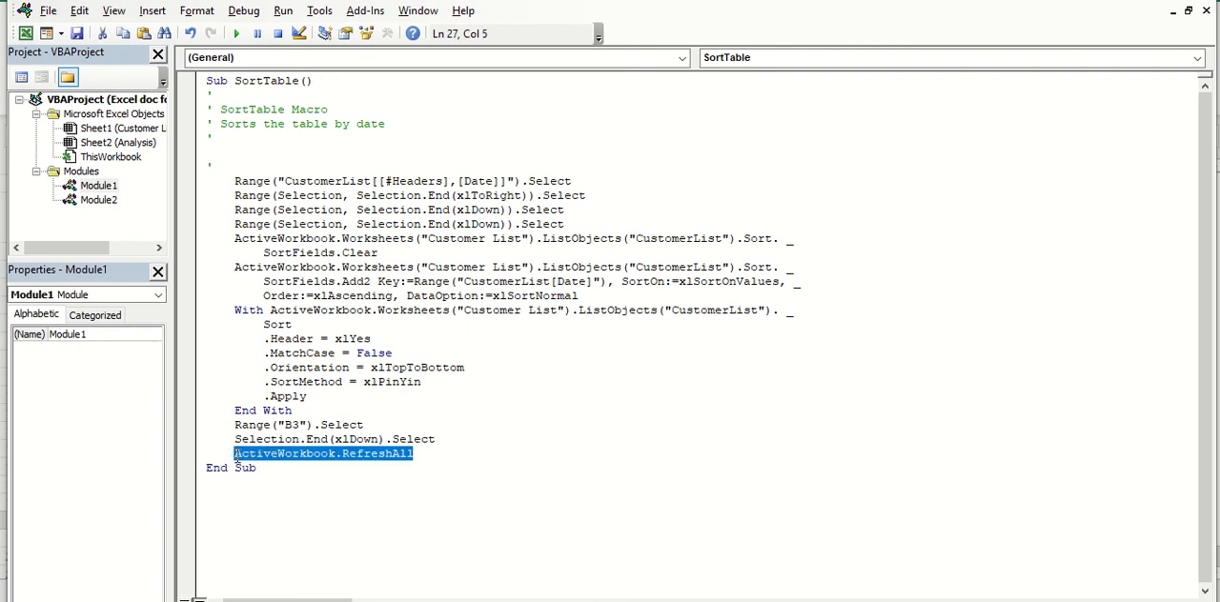
Finish SortTable with ActiveWorkbook.RefreshAll before End Sub and compare it against the refresh macro.
click(426, 453)
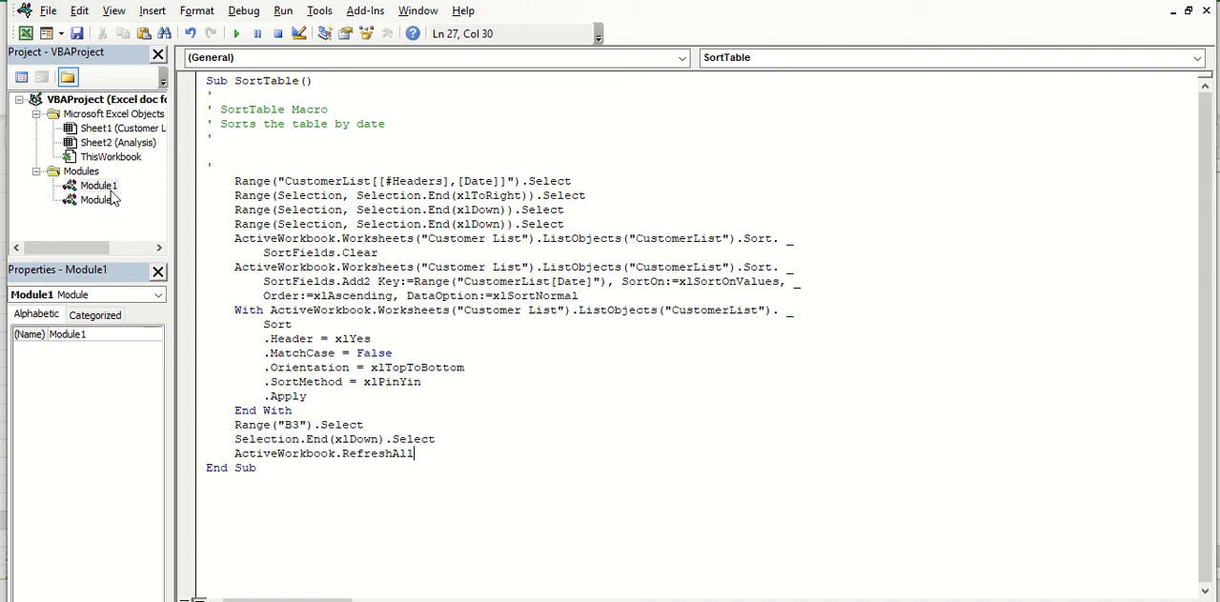
click(99, 198)
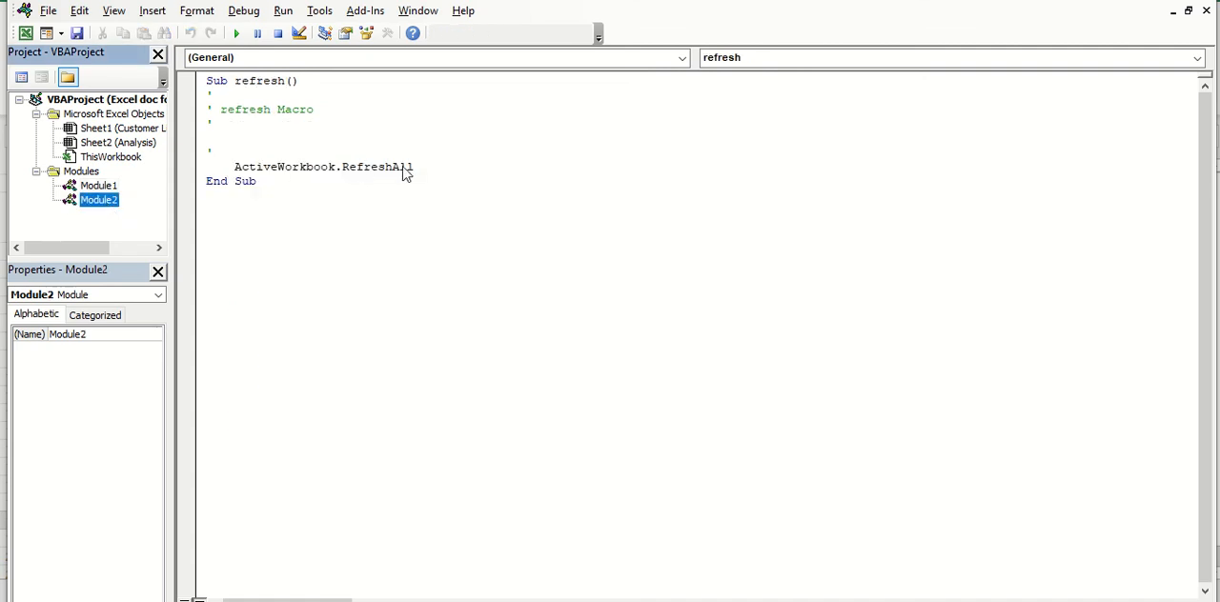
click(99, 185)
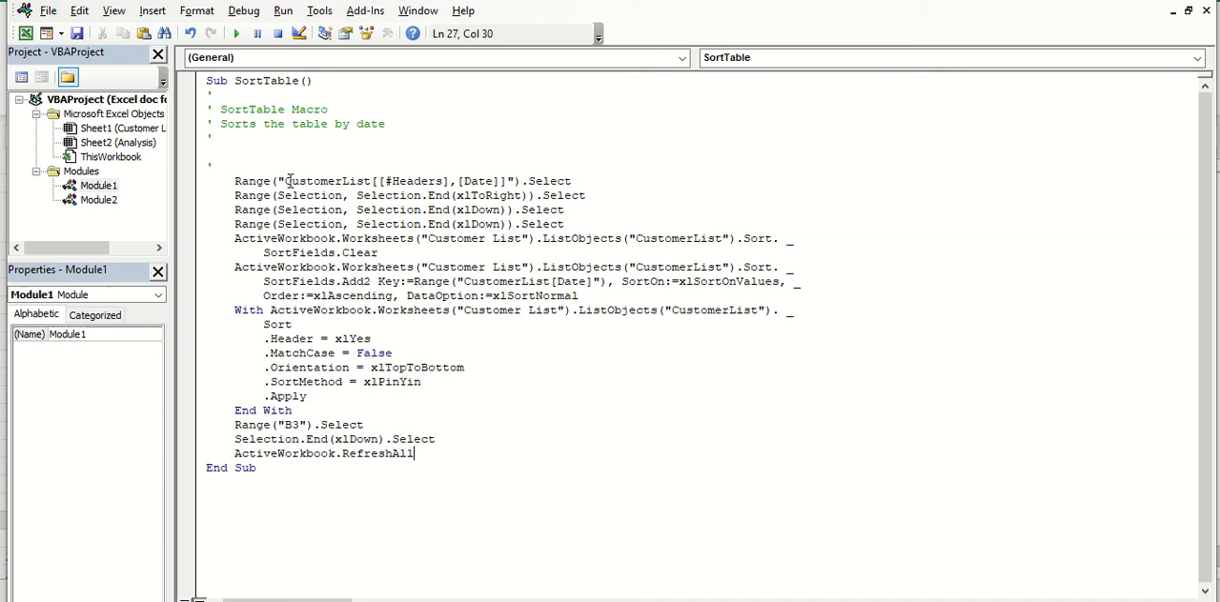
mouse_move(443, 445)
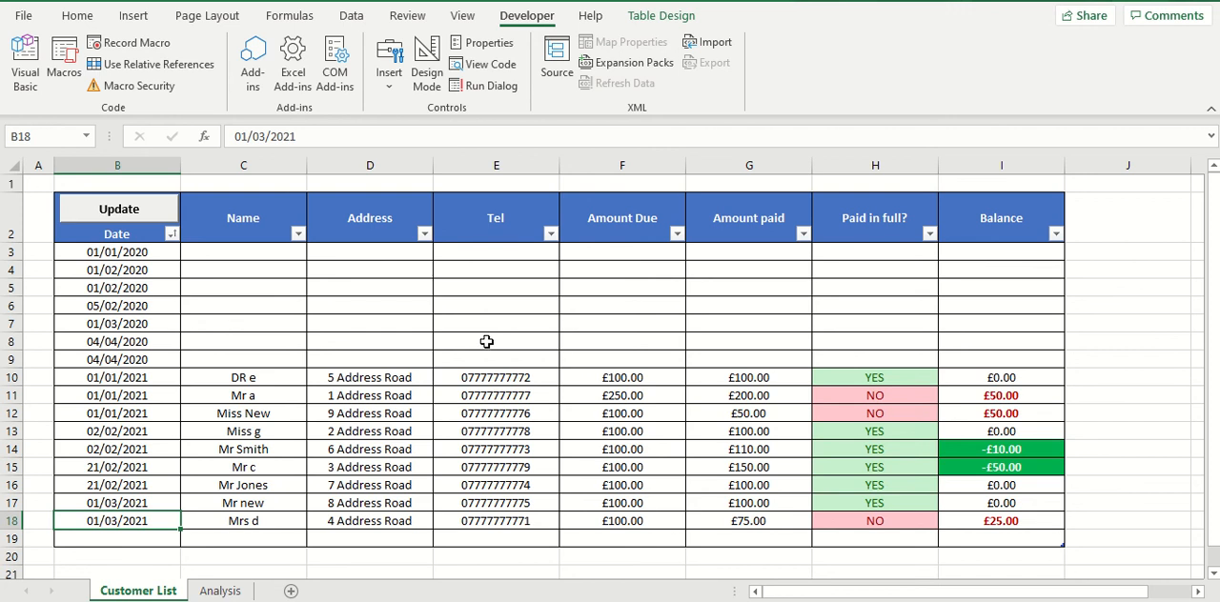
mouse_move(486, 337)
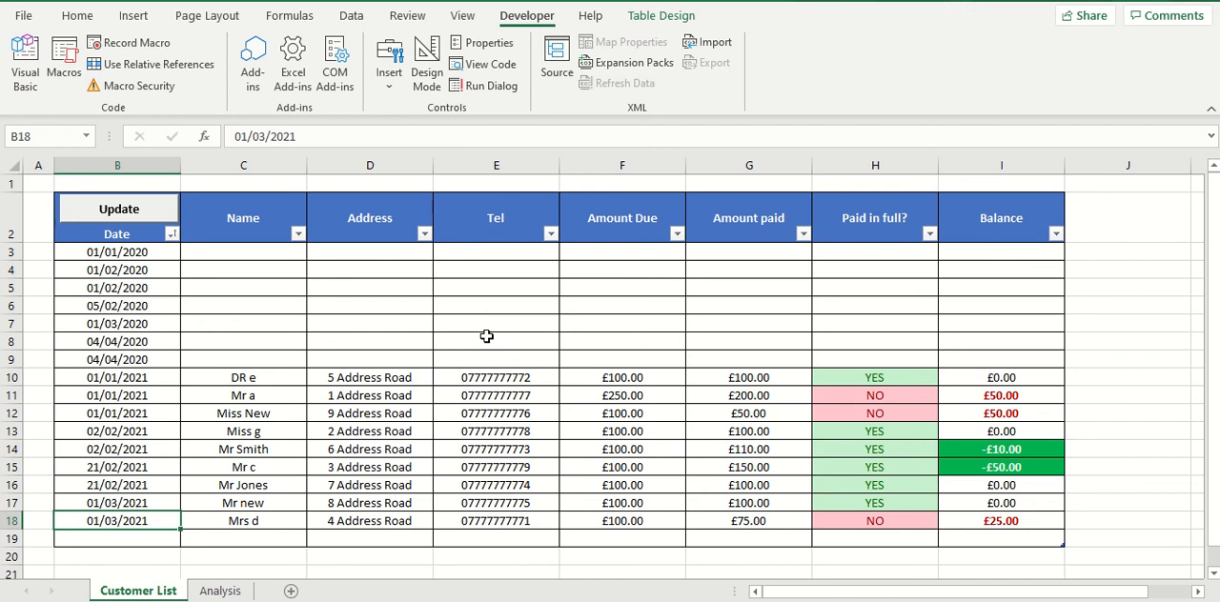
mouse_move(461, 324)
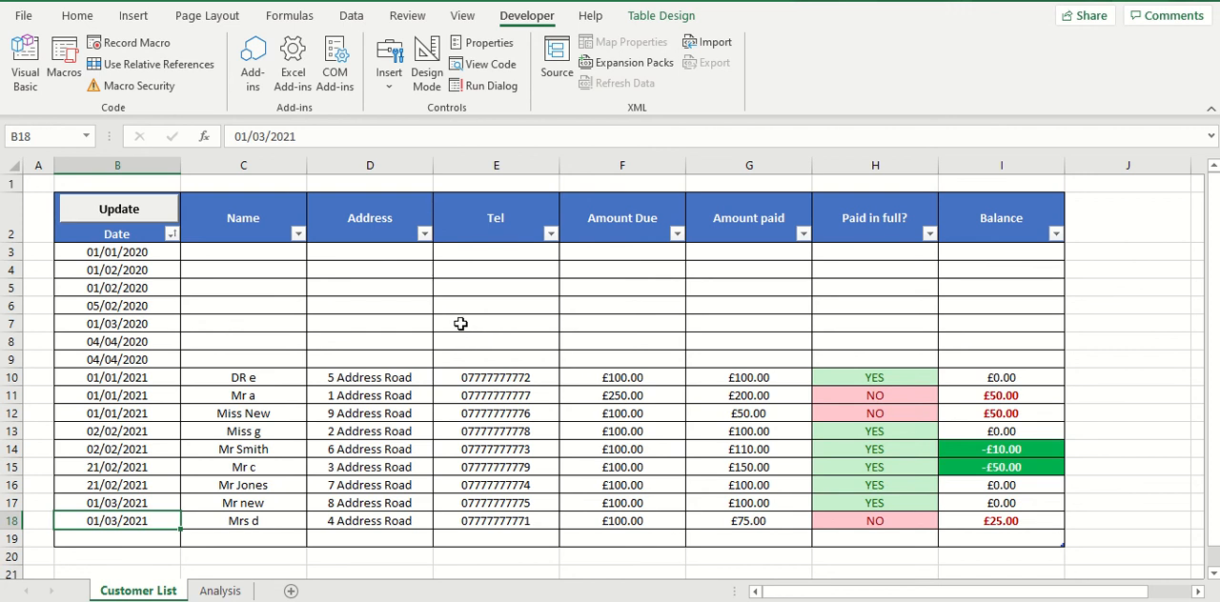
mouse_move(911, 339)
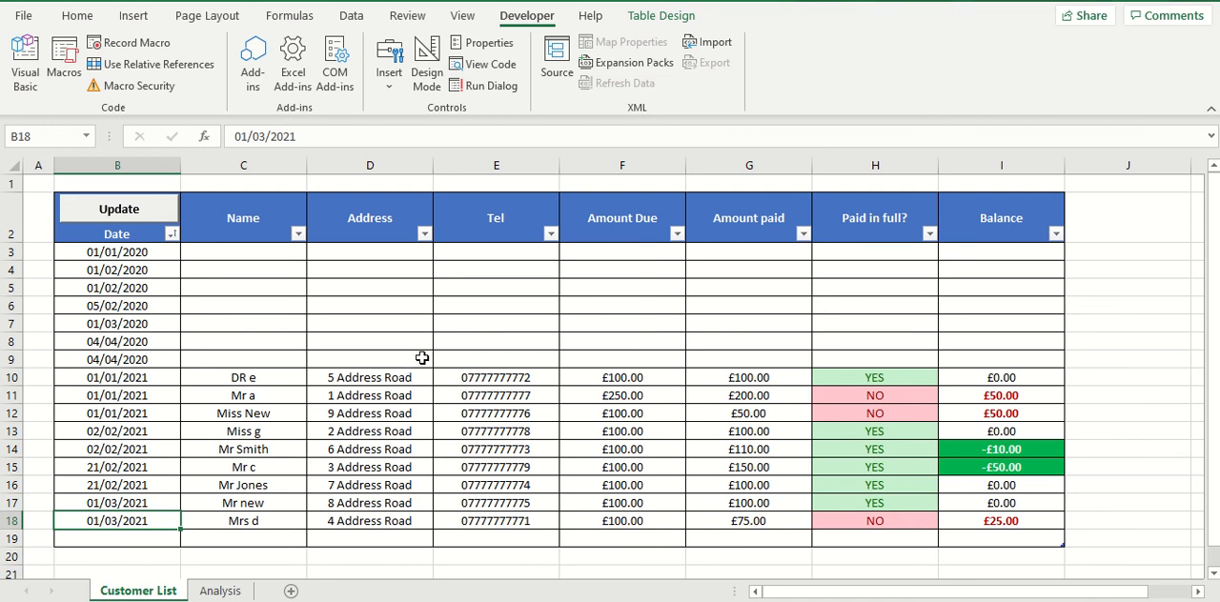
mouse_move(438, 340)
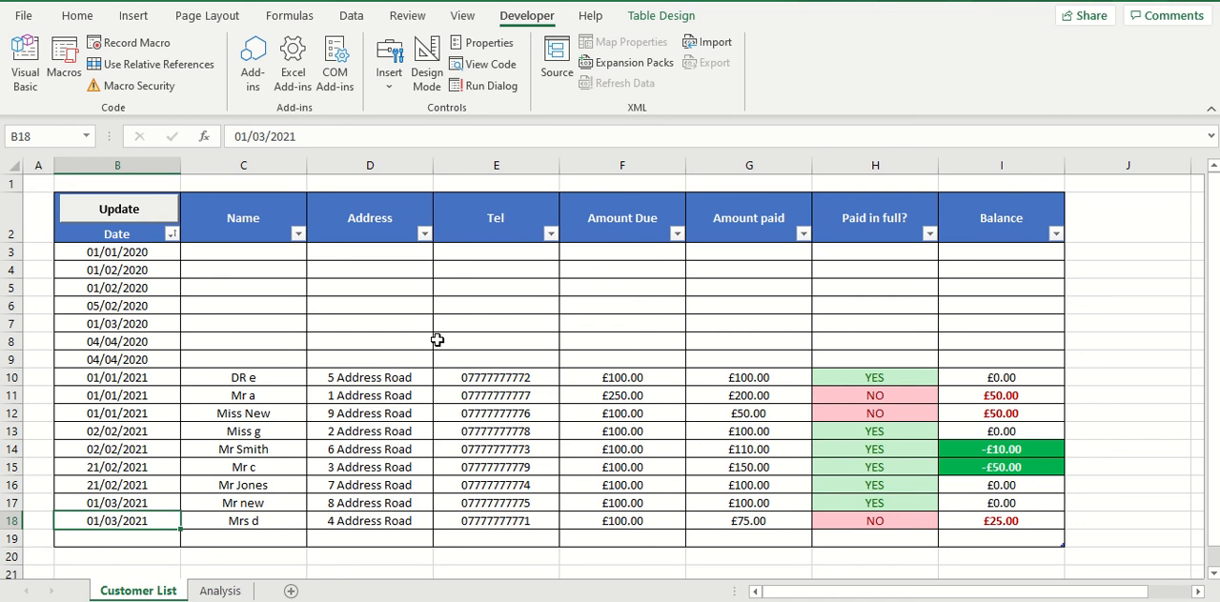
mouse_move(437, 288)
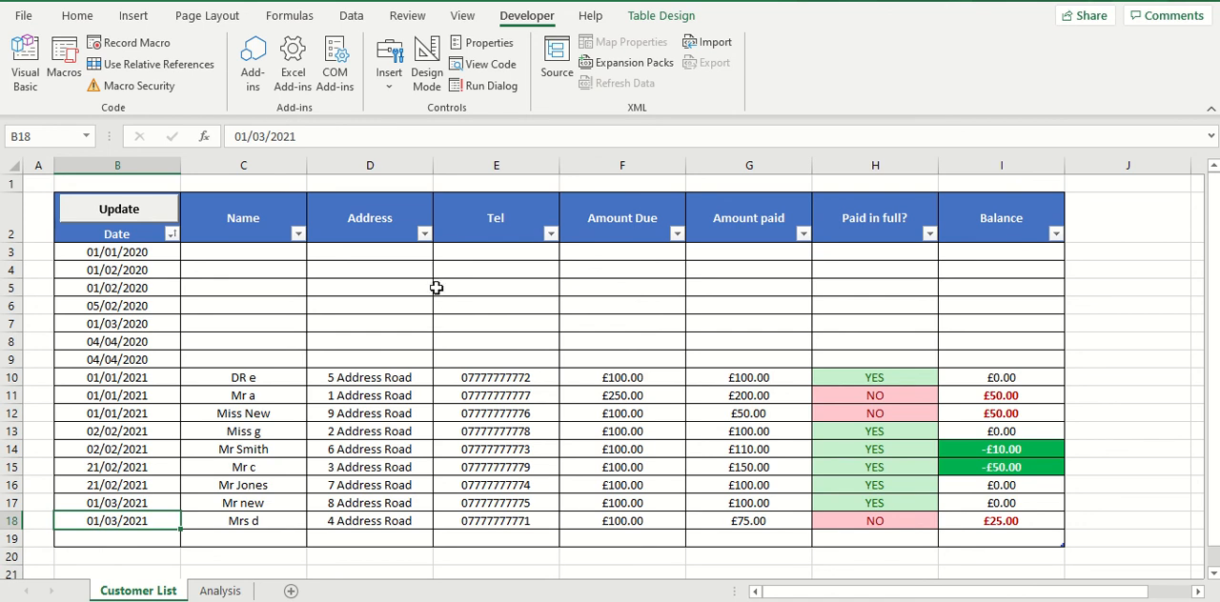
mouse_move(495, 305)
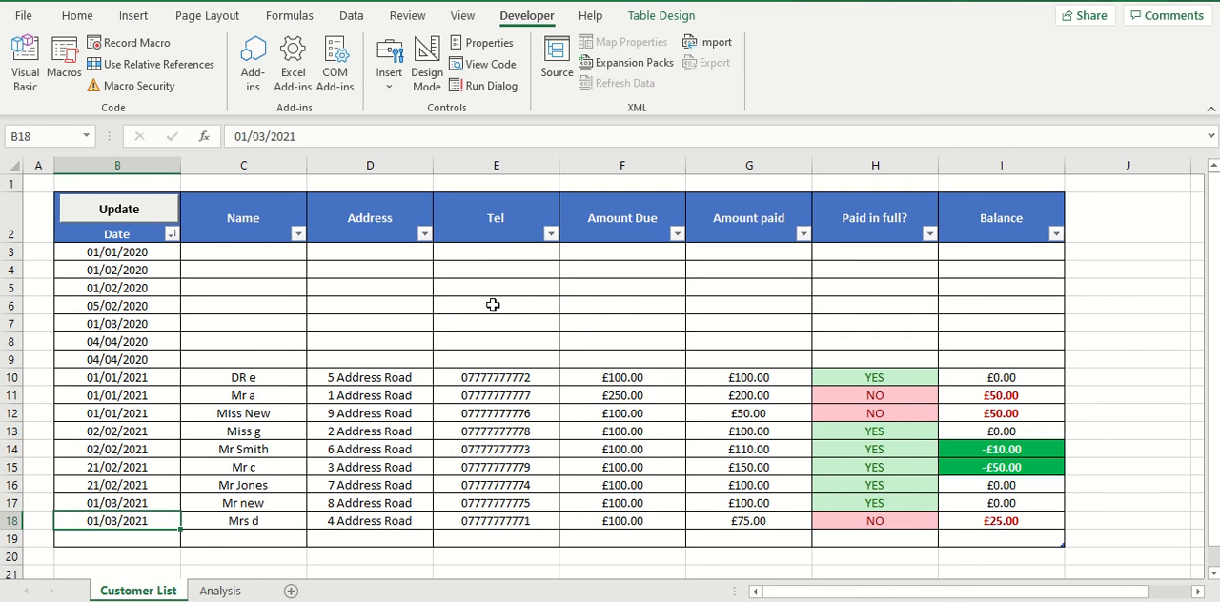
mouse_move(504, 233)
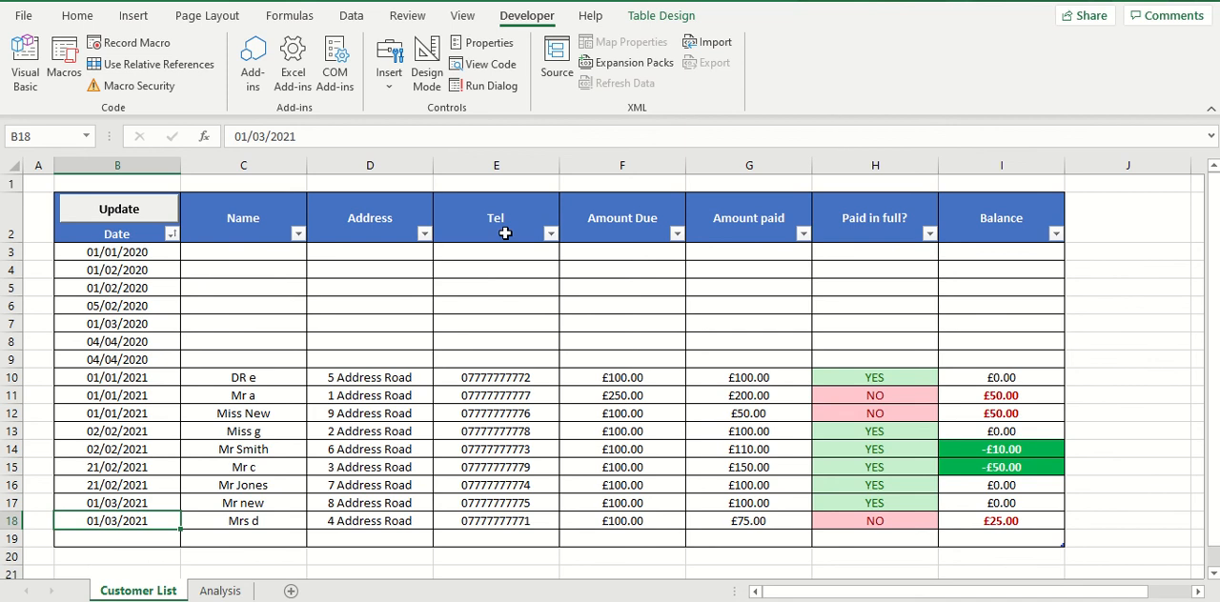